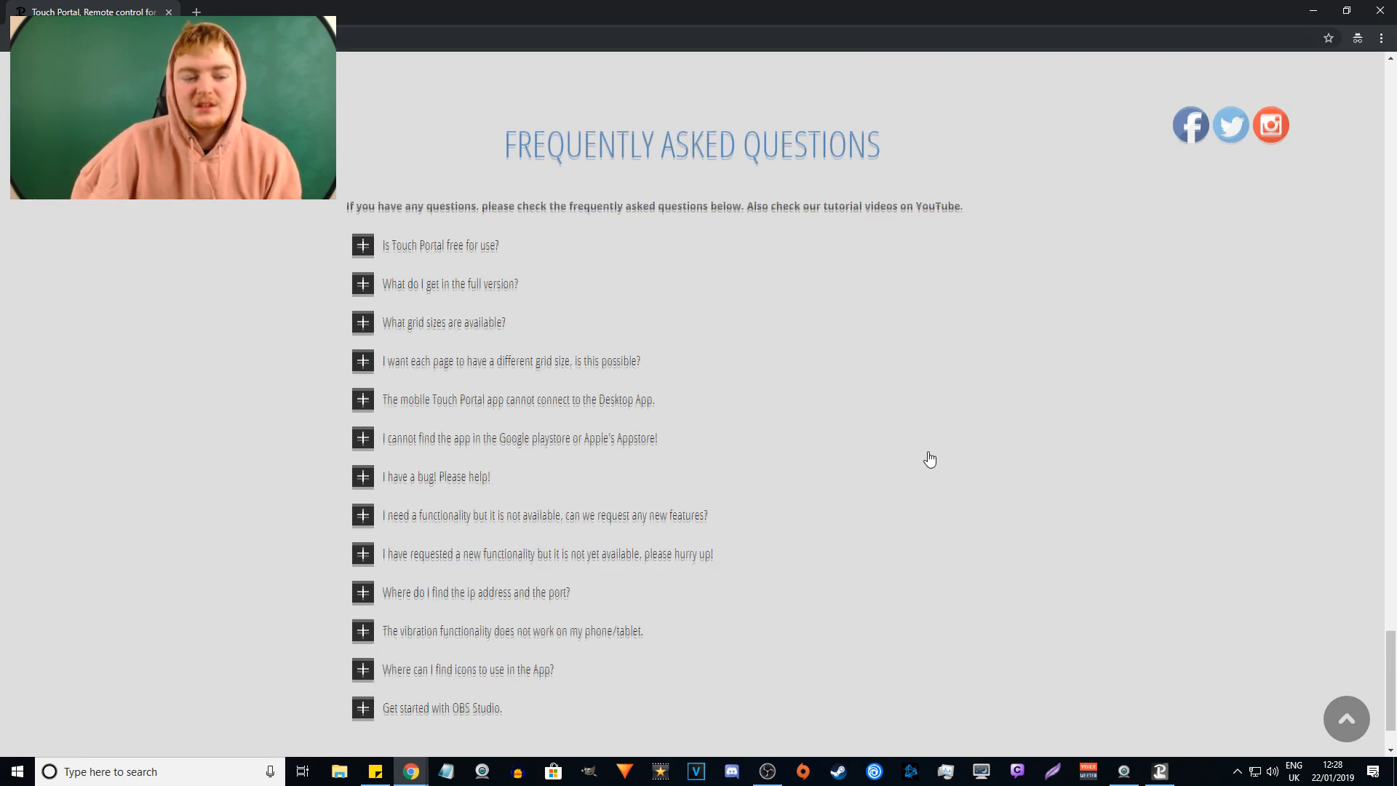
Step: Scroll down the FAQ list to the Get started with OBS Studio entry
{"action": "scroll", "scroll_direction": "down", "scroll_amount": 3}
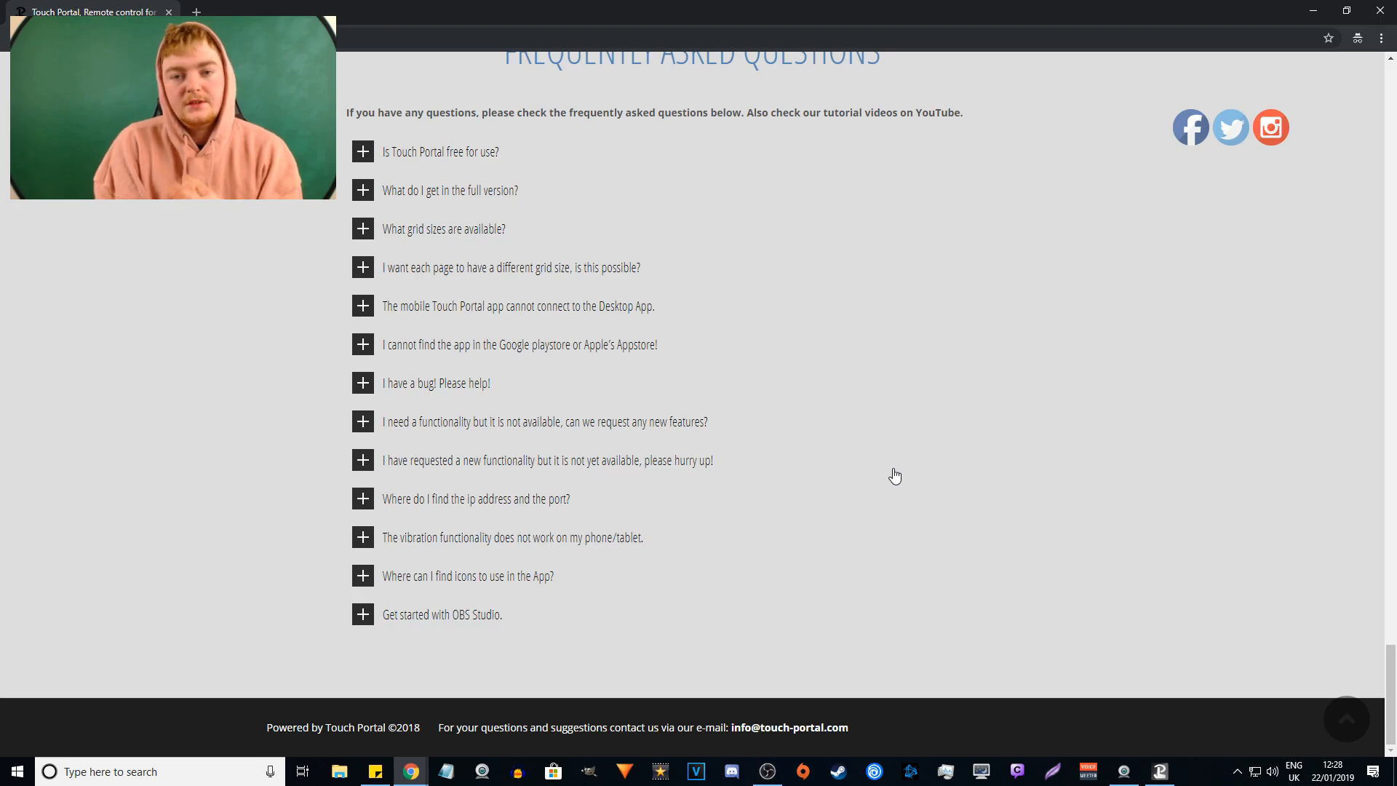
{"action": "mouse_move", "coordinate": [848, 377]}
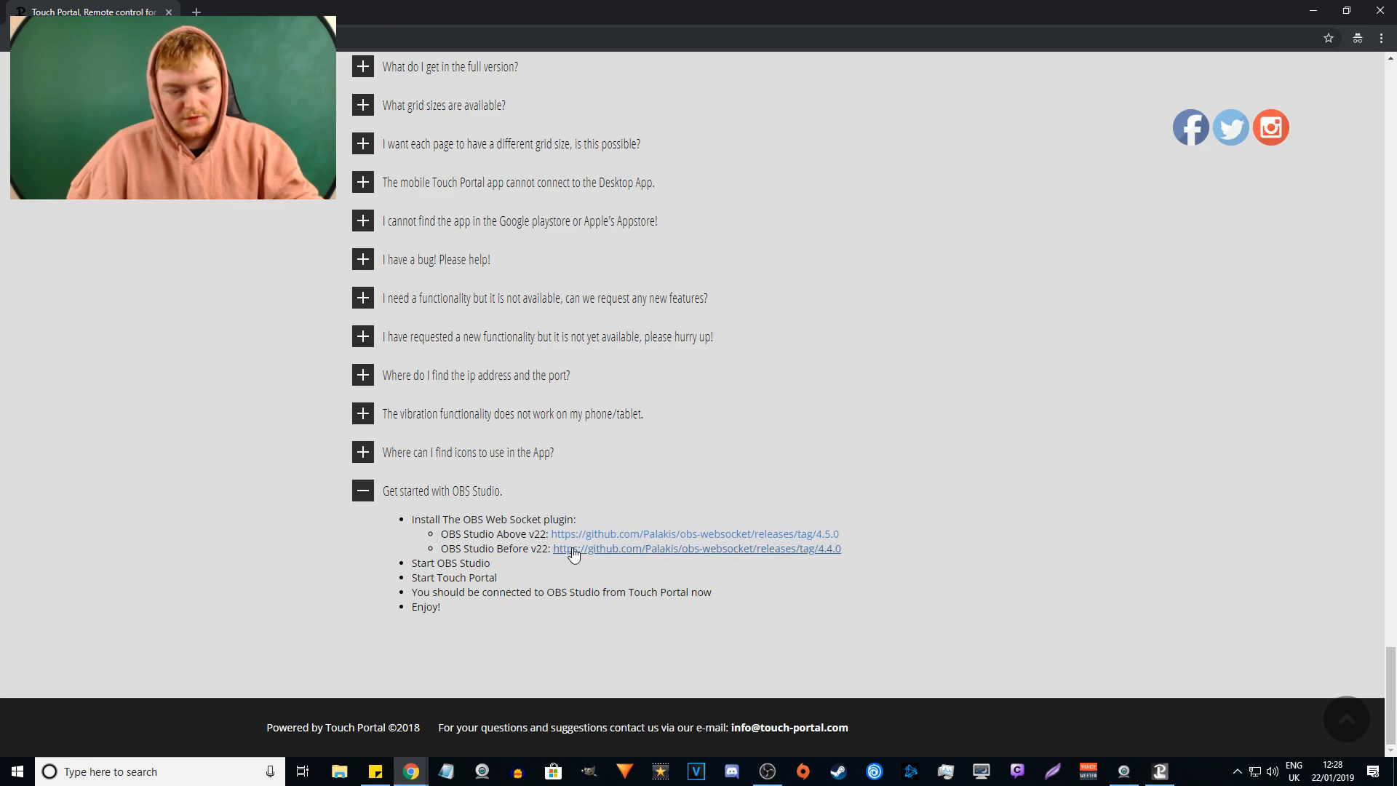
{"action": "mouse_move", "coordinate": [861, 559]}
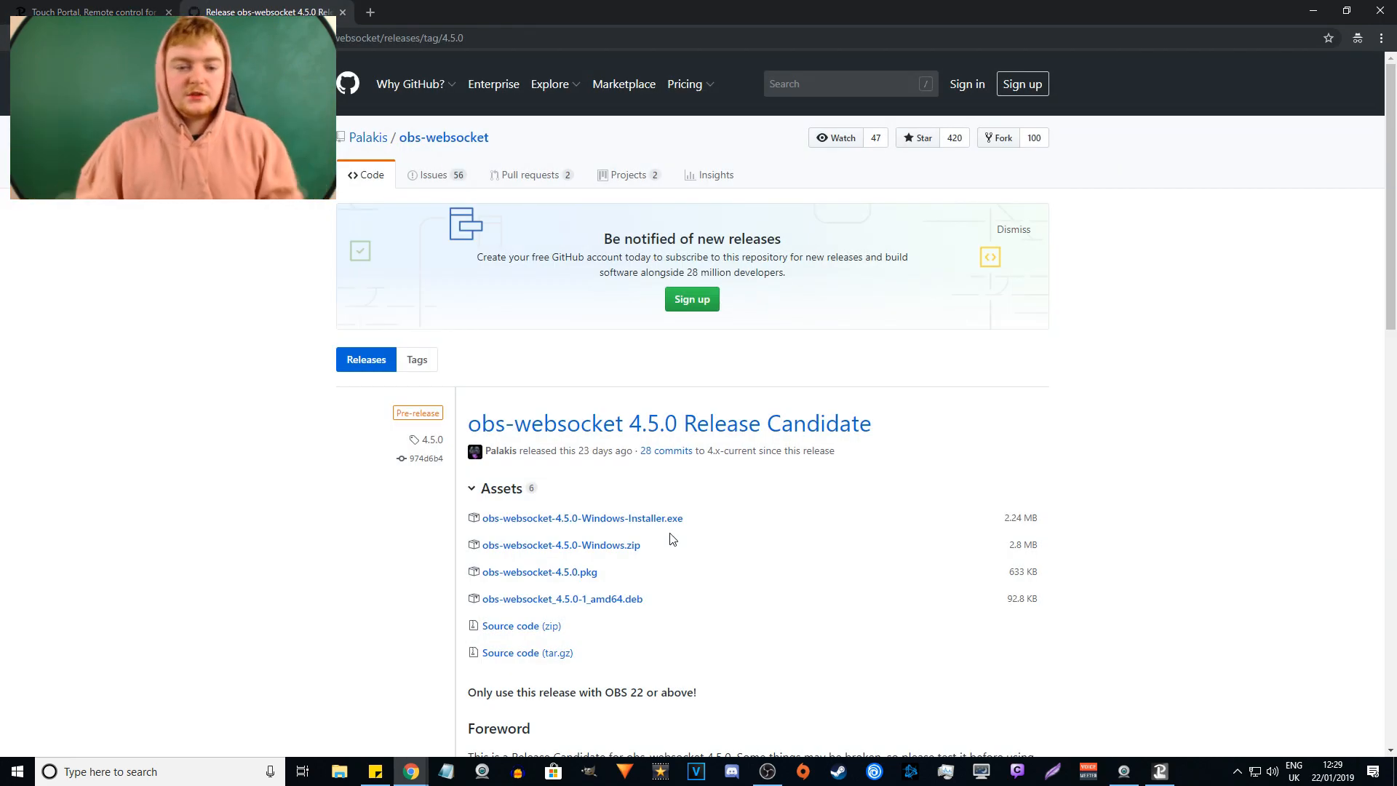
{"action": "mouse_move", "coordinate": [1032, 341]}
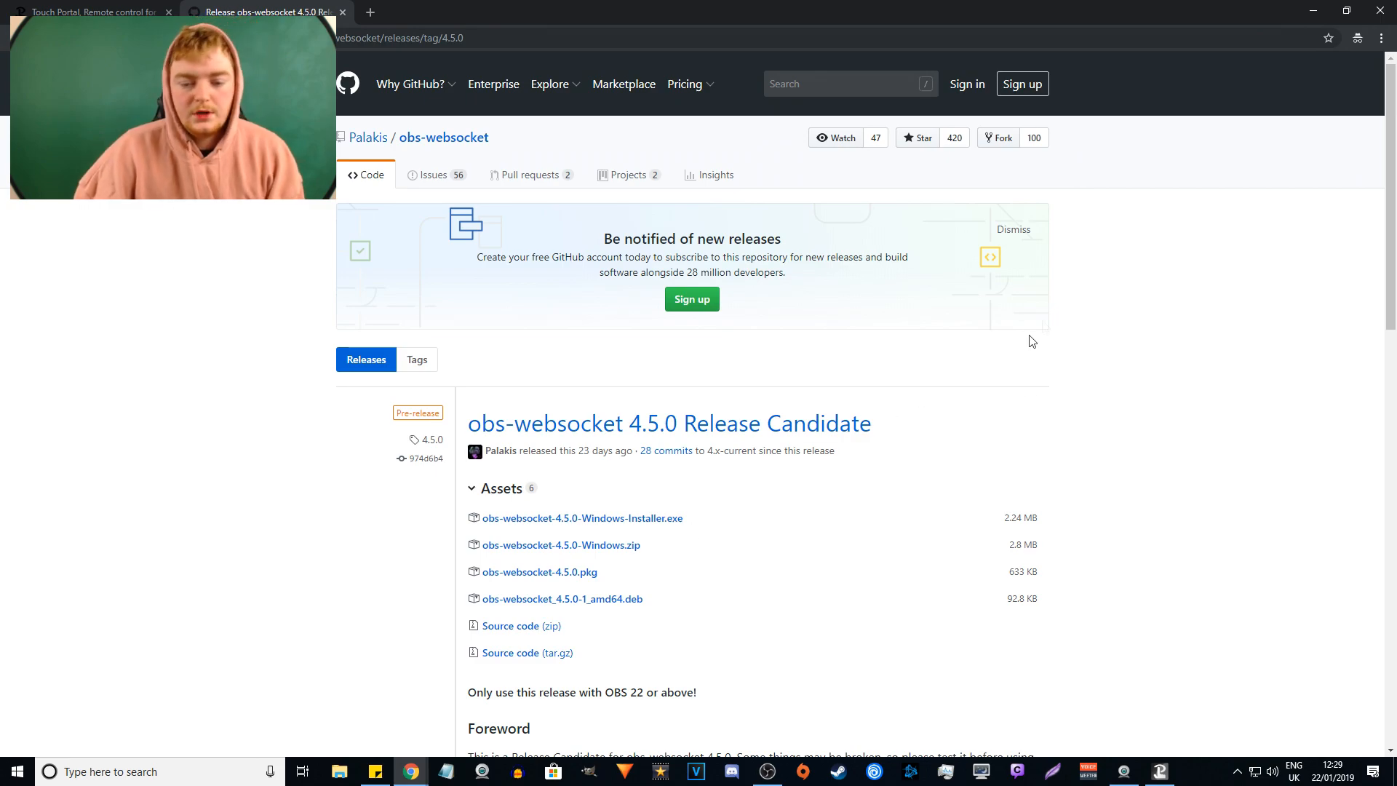
{"action": "mouse_move", "coordinate": [1122, 449]}
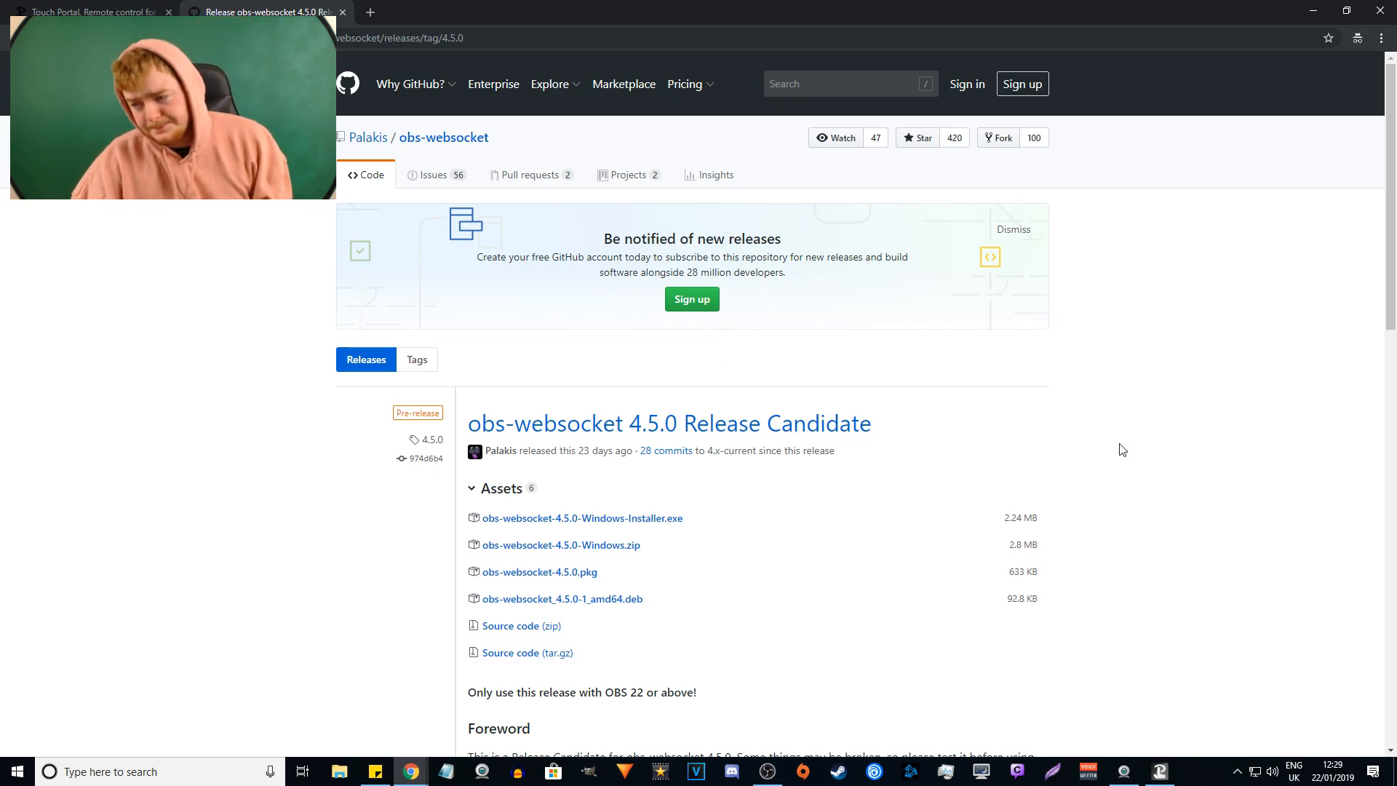
{"action": "mouse_move", "coordinate": [1108, 445]}
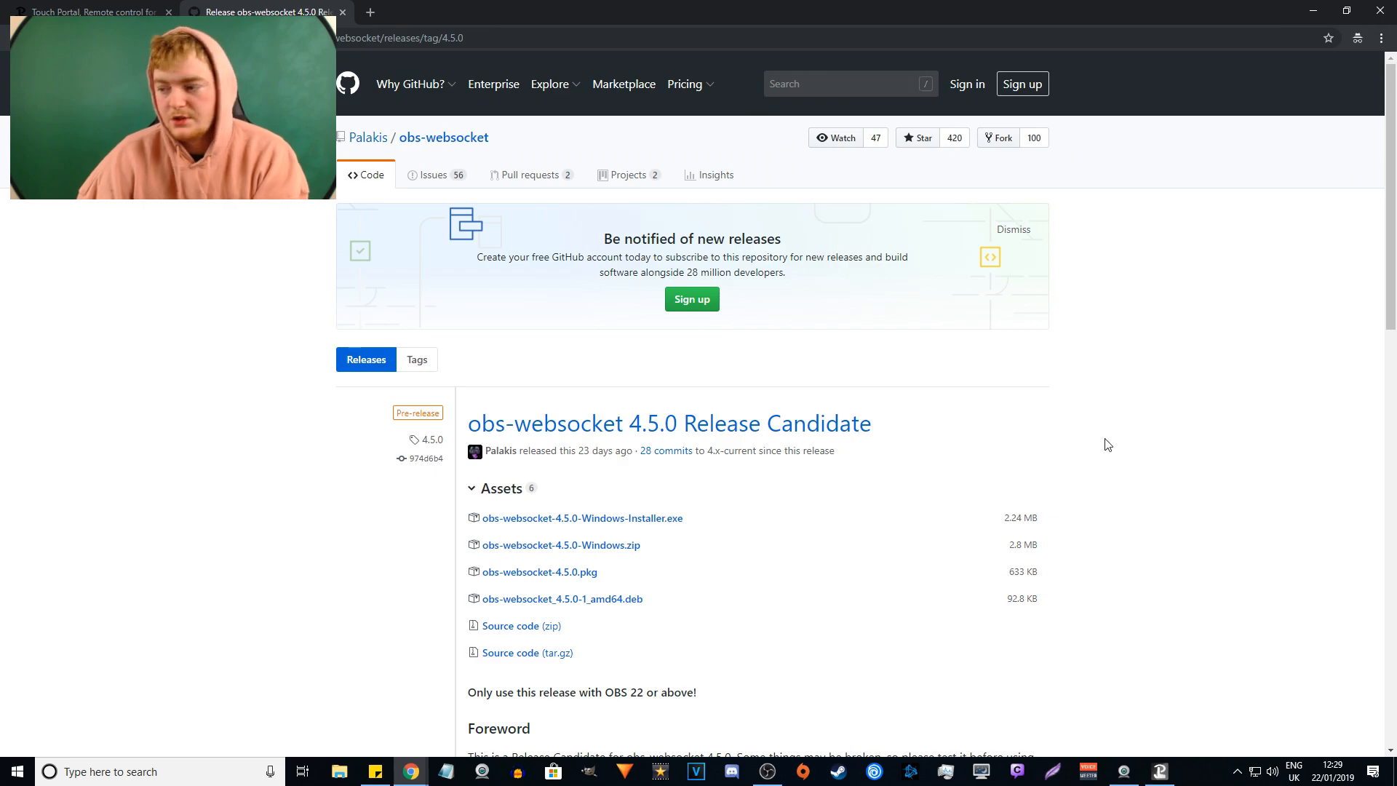
{"action": "mouse_move", "coordinate": [1121, 433]}
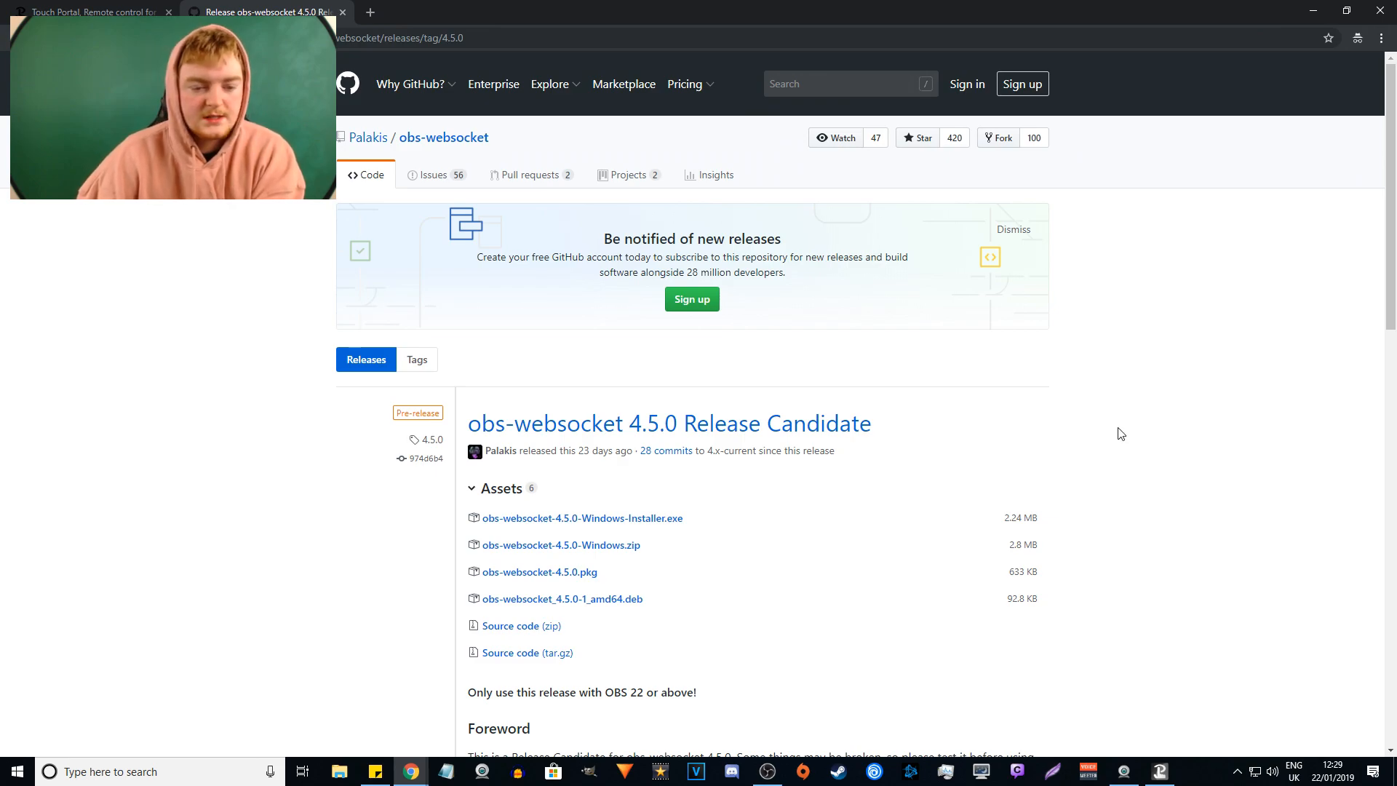
Step: Scroll the obs-websocket 4.5.0 release page down to its Windows installer and zip assets
{"action": "scroll", "scroll_direction": "down", "scroll_amount": 3}
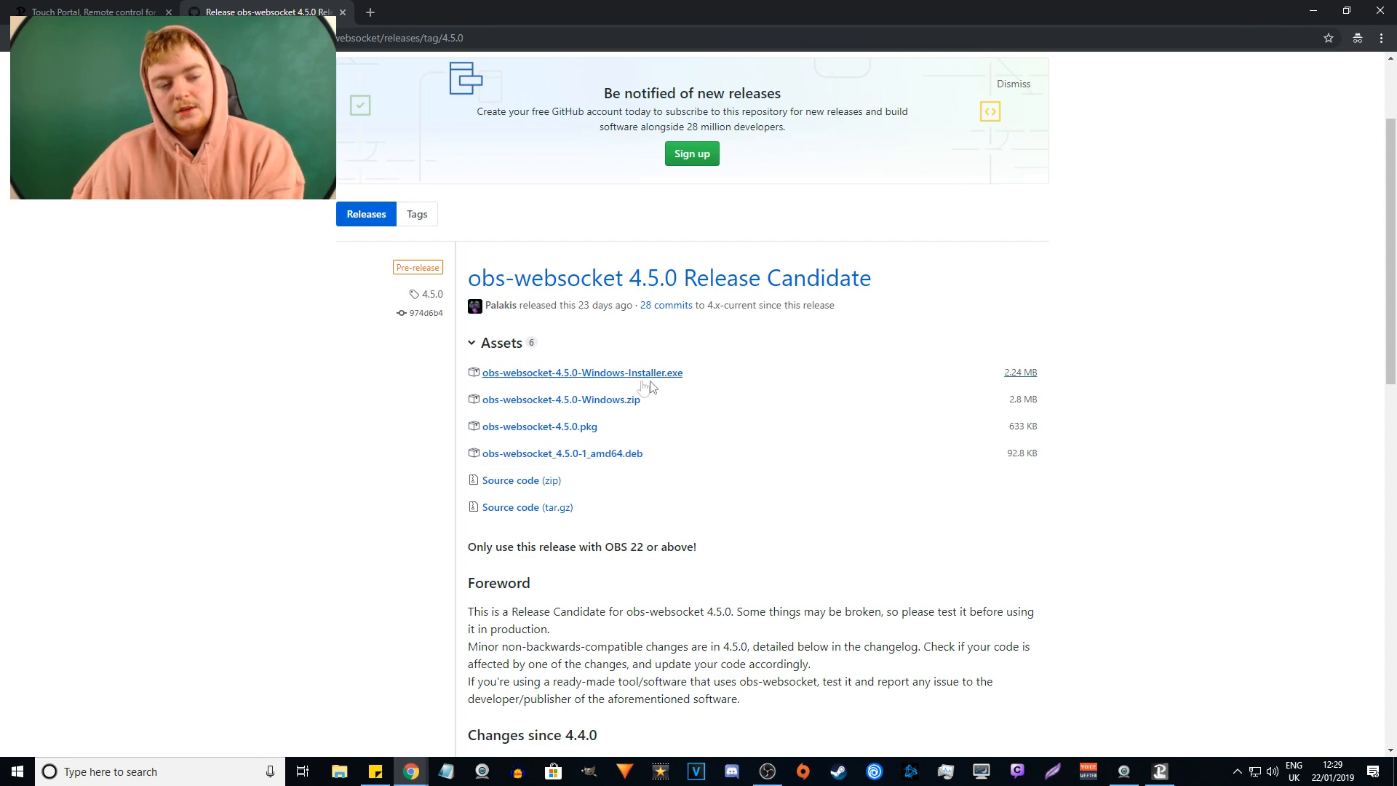
{"action": "mouse_move", "coordinate": [632, 384]}
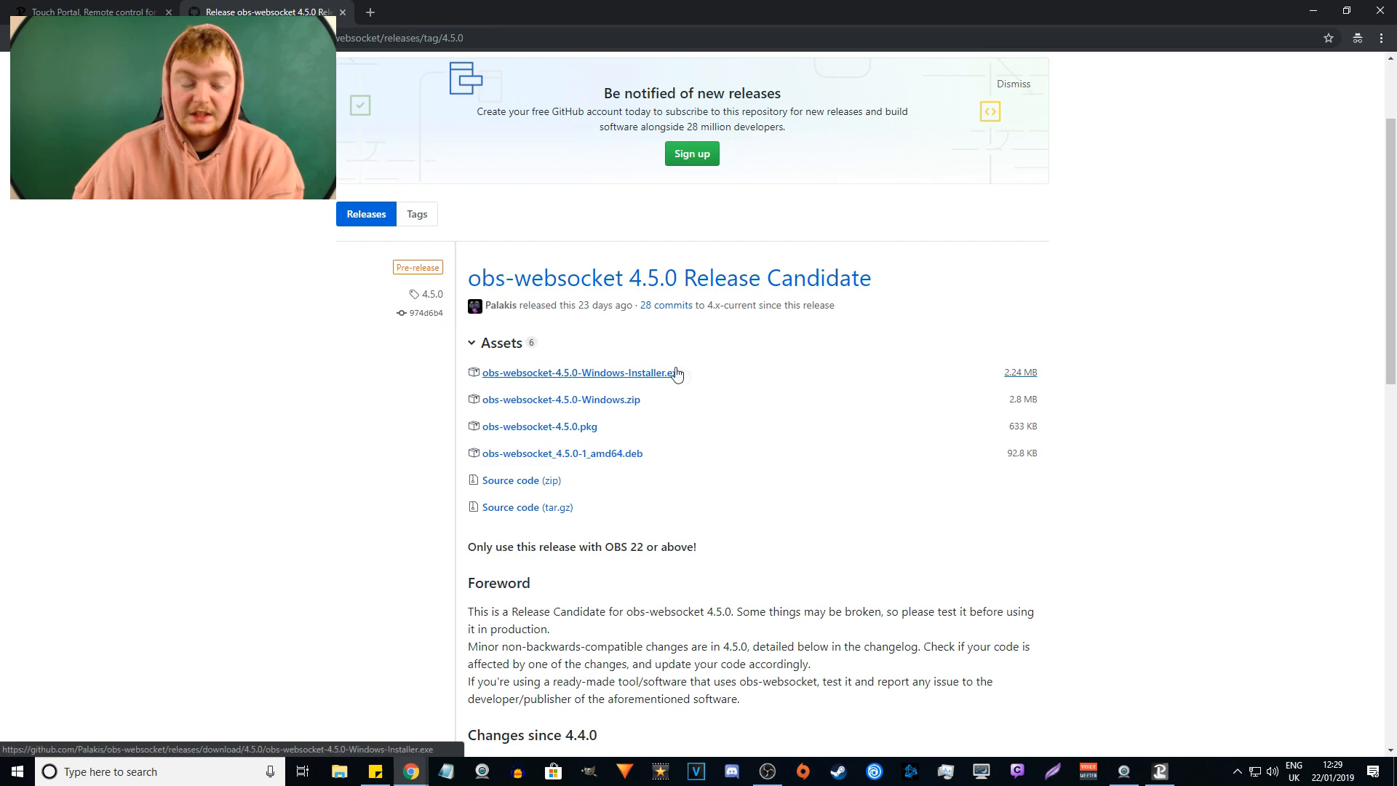
{"action": "mouse_move", "coordinate": [1152, 348]}
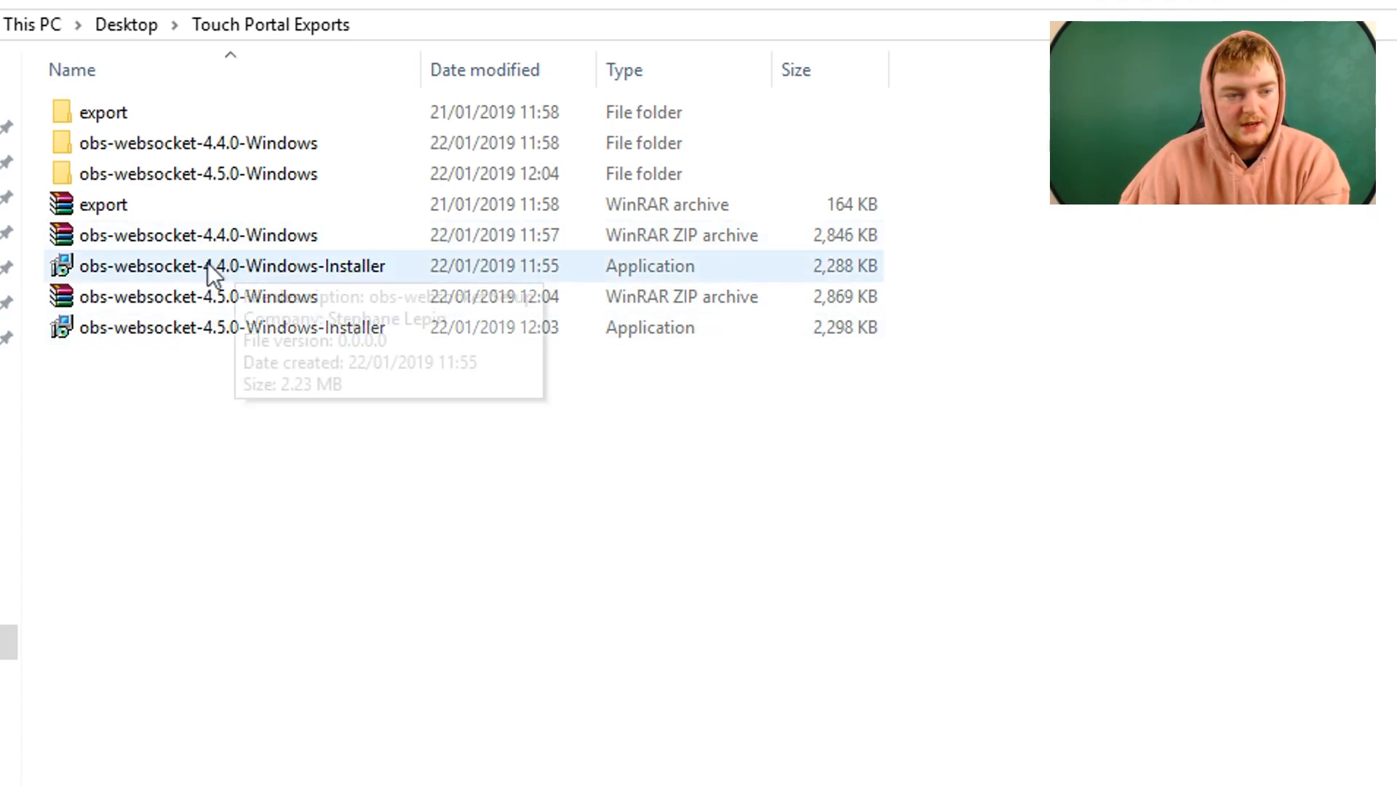
{"action": "left_click", "coordinate": [231, 326]}
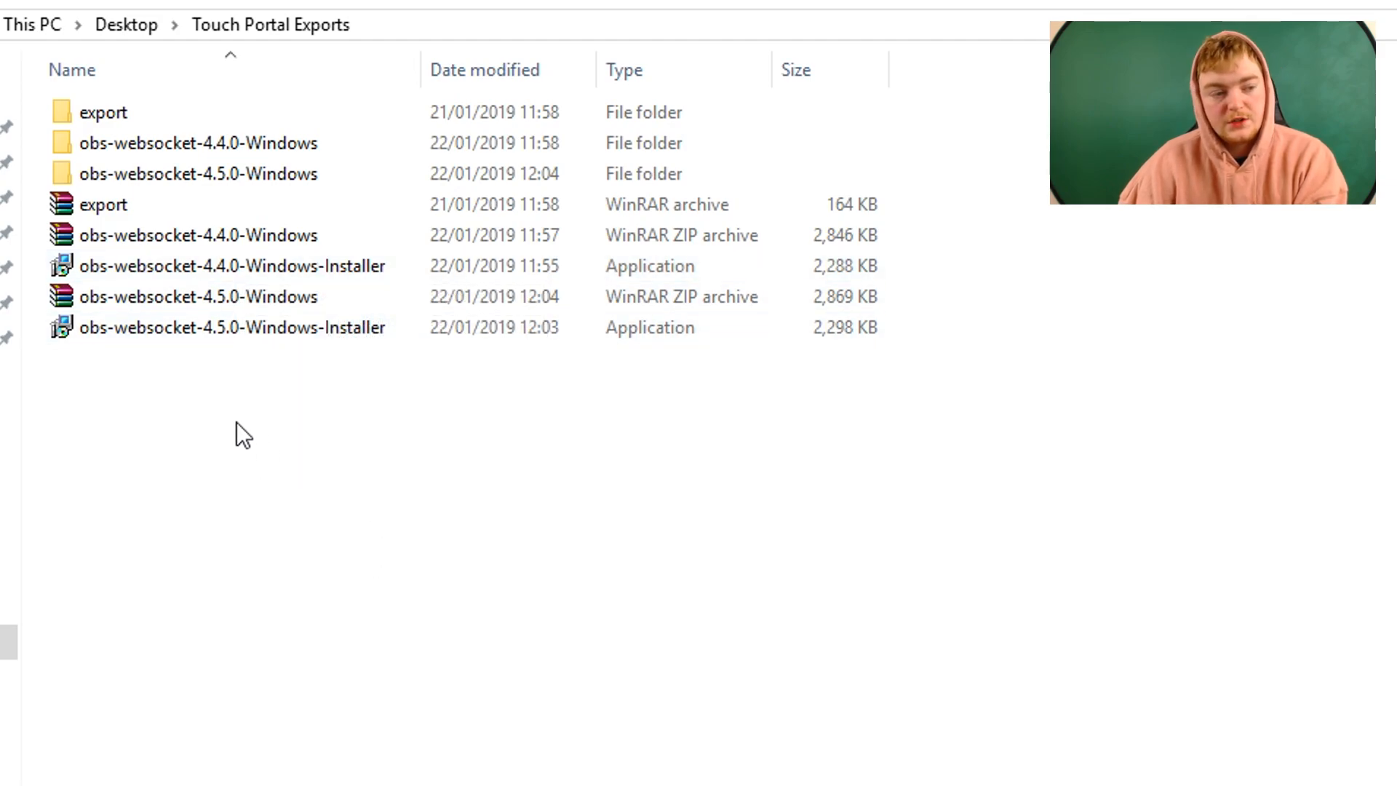
{"action": "mouse_move", "coordinate": [231, 327]}
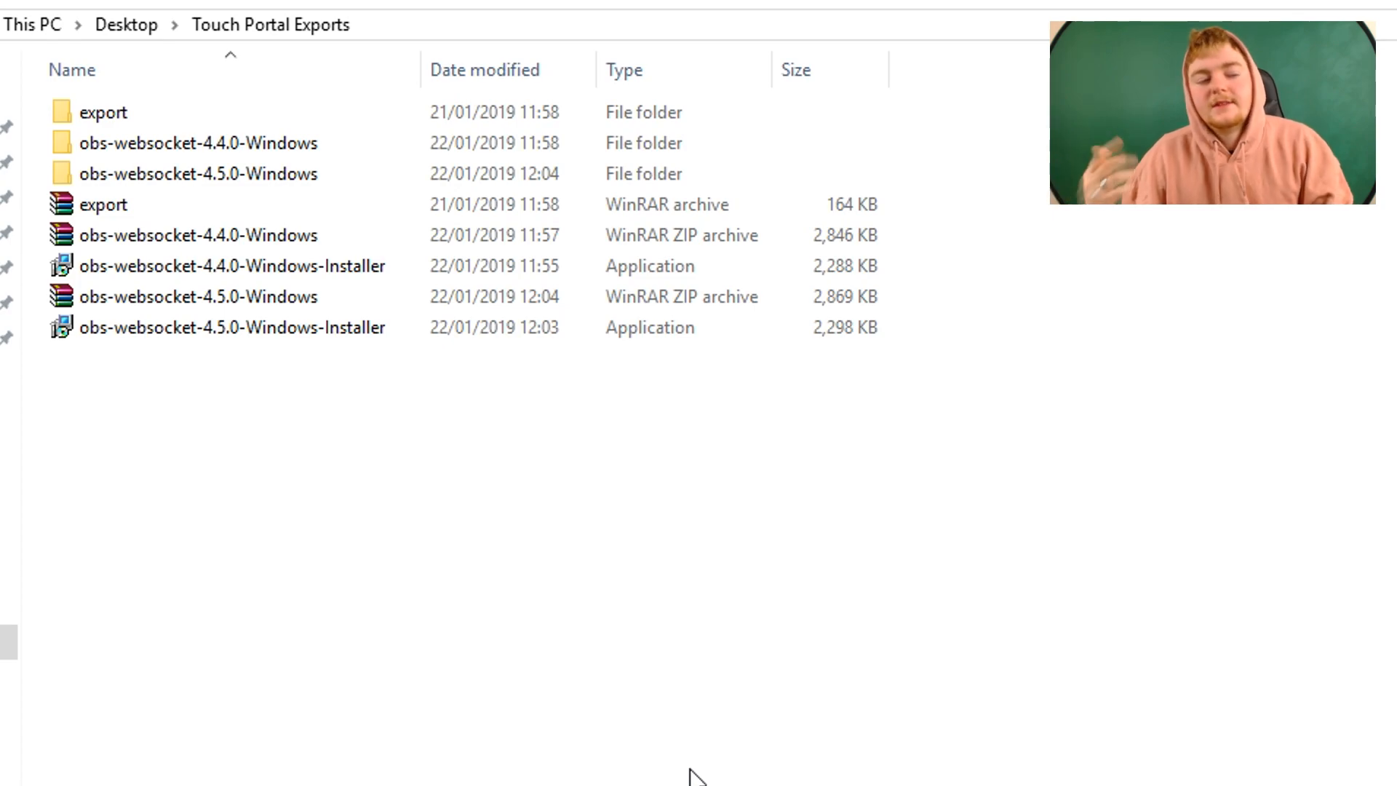
{"action": "left_click", "coordinate": [230, 327]}
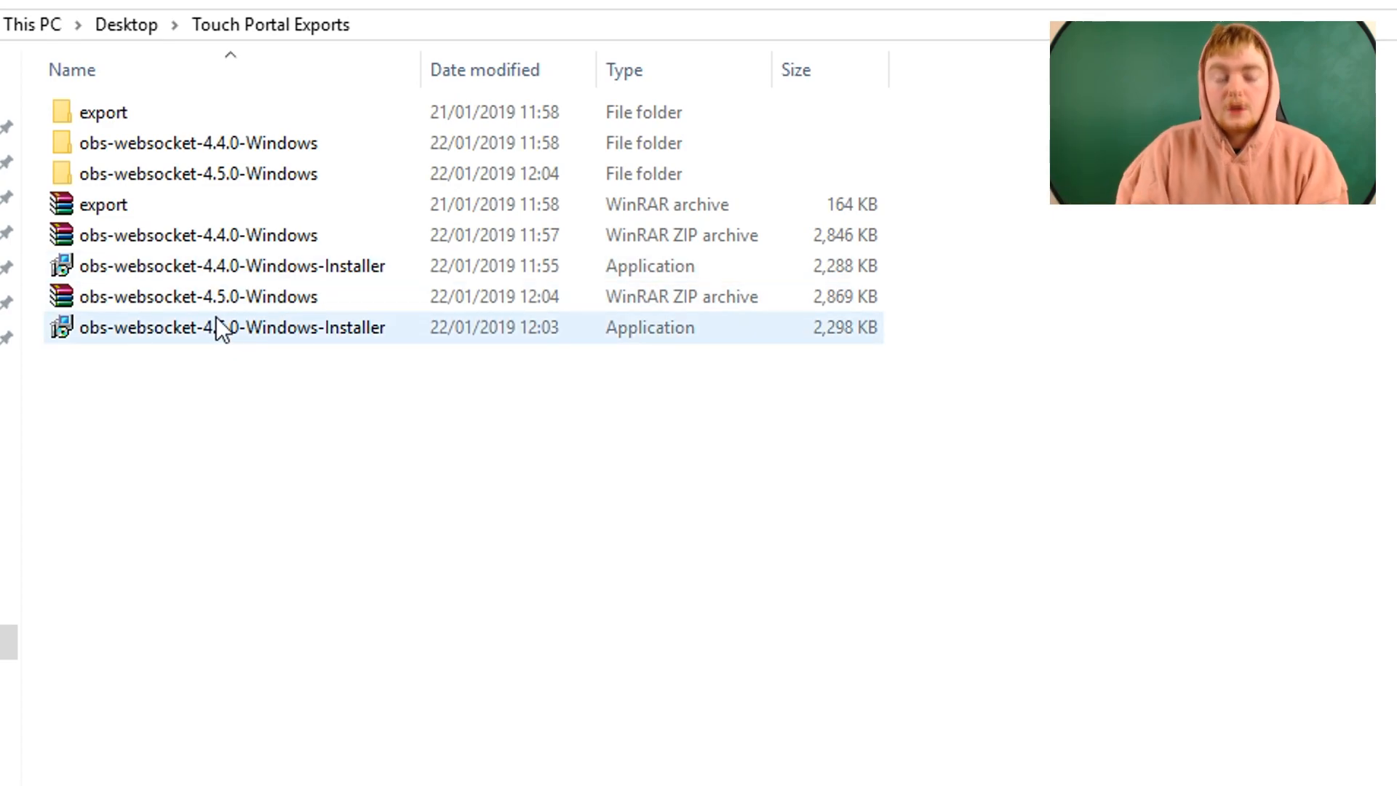
{"action": "mouse_move", "coordinate": [230, 326]}
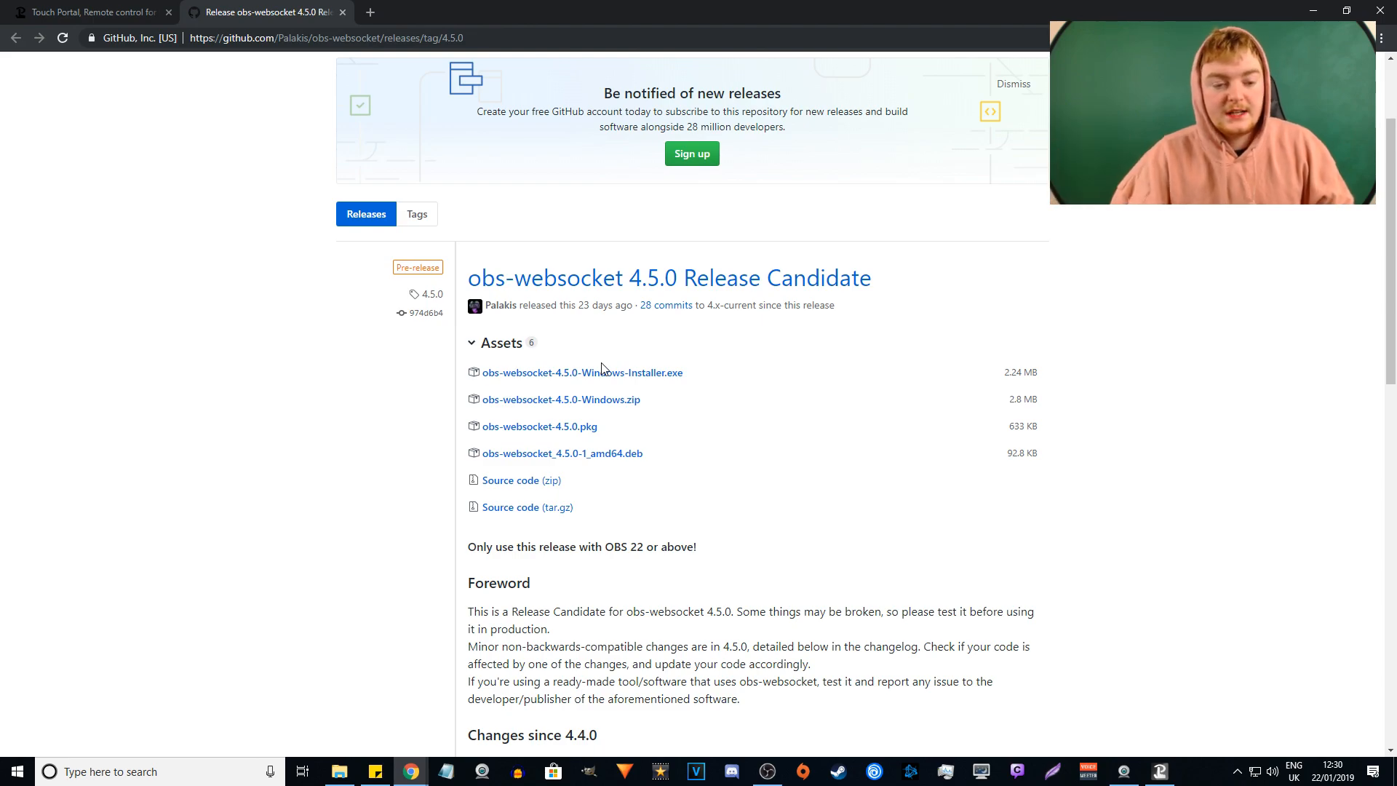
{"action": "mouse_move", "coordinate": [560, 400]}
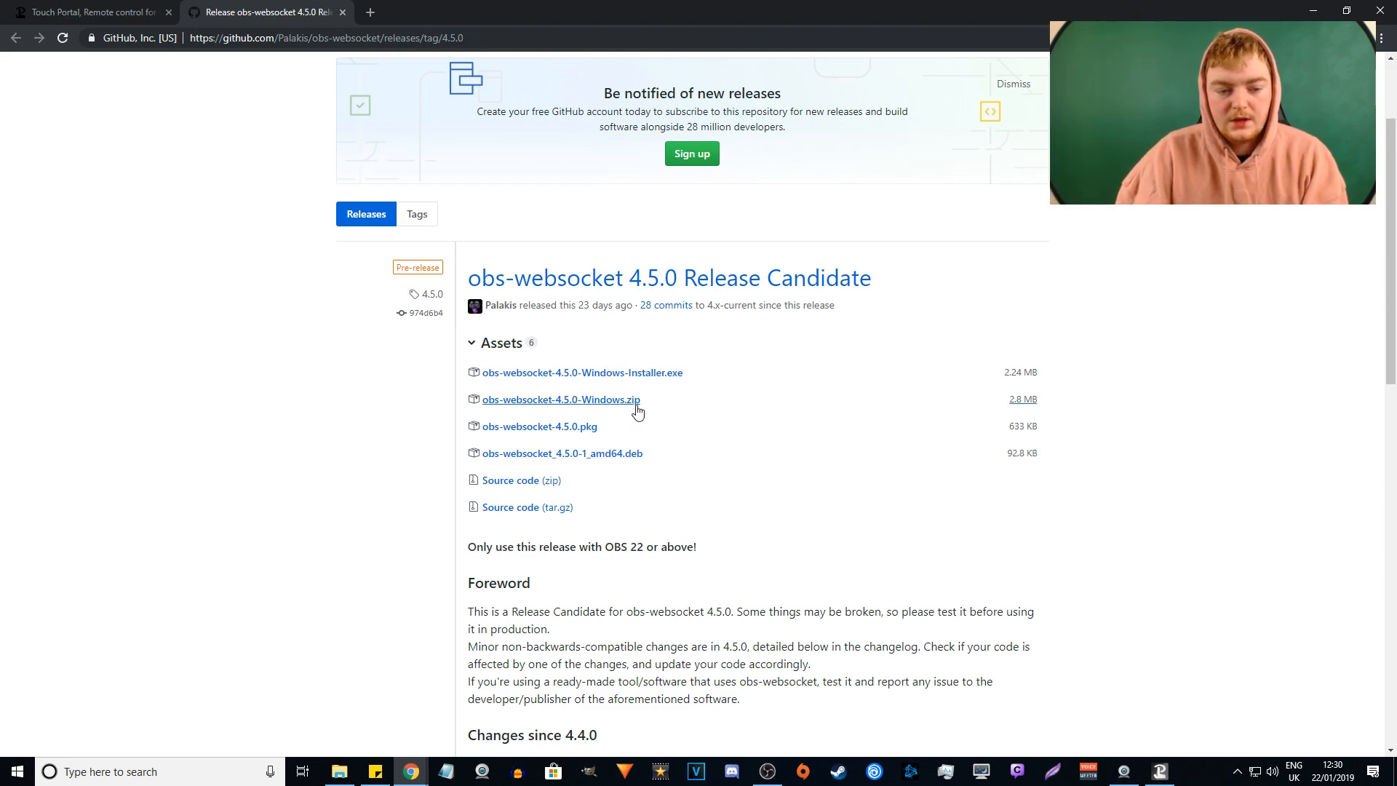
Step: Scroll down to the Windows install instructions on the 4.5.0 release page
{"action": "scroll", "scroll_direction": "down", "scroll_amount": 3}
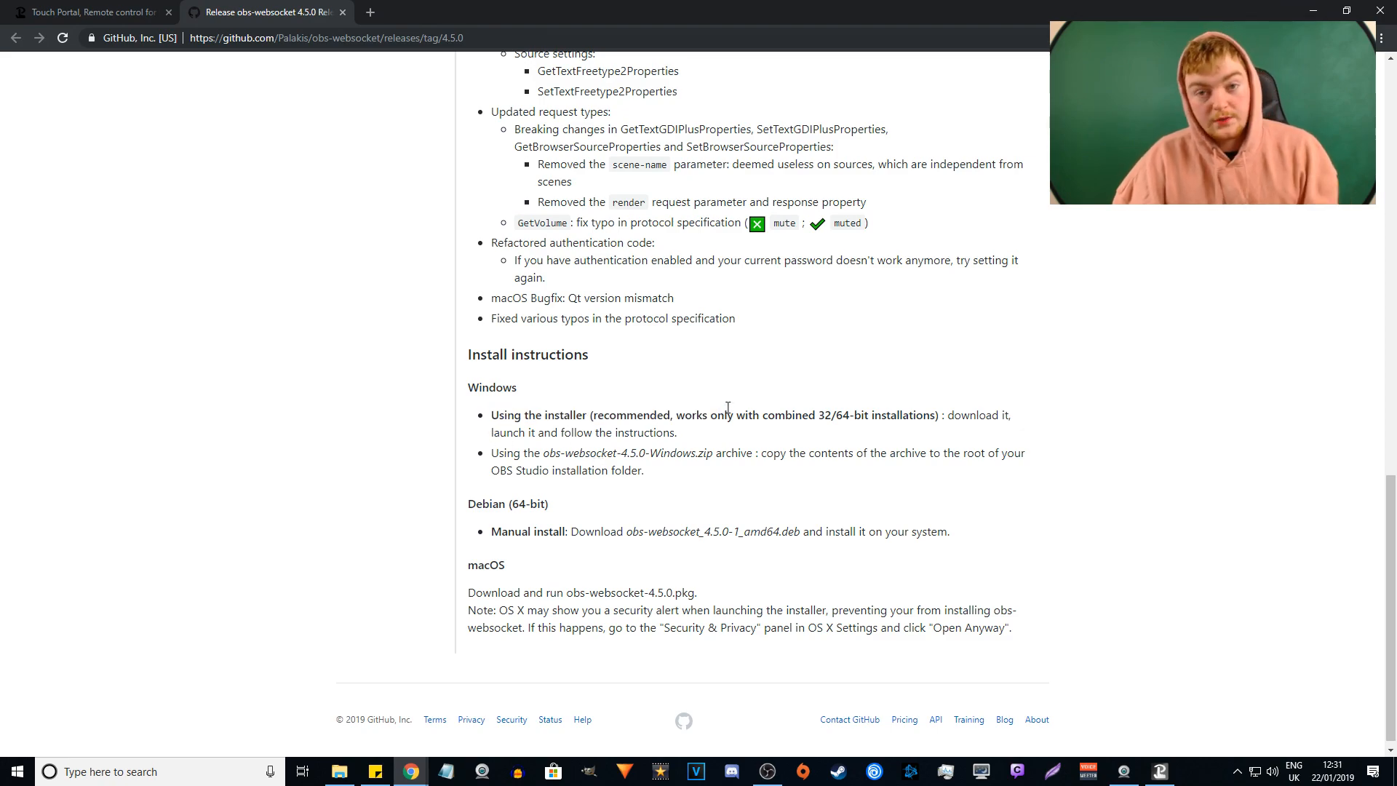
{"action": "mouse_move", "coordinate": [695, 437]}
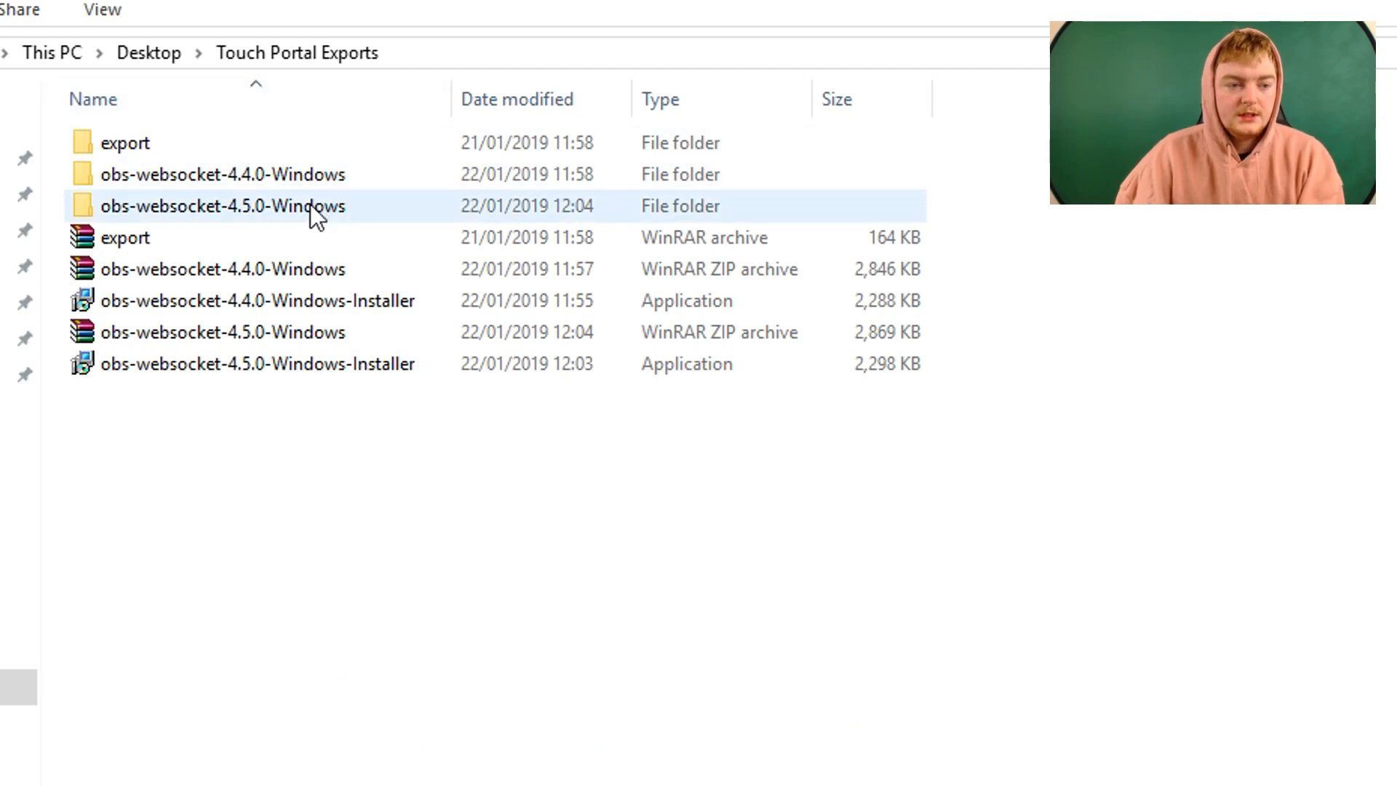
Step: Open obs-websocket-4.5.0-Windows and copy its data and obs-plugins folders
{"action": "left_click", "coordinate": [223, 332]}
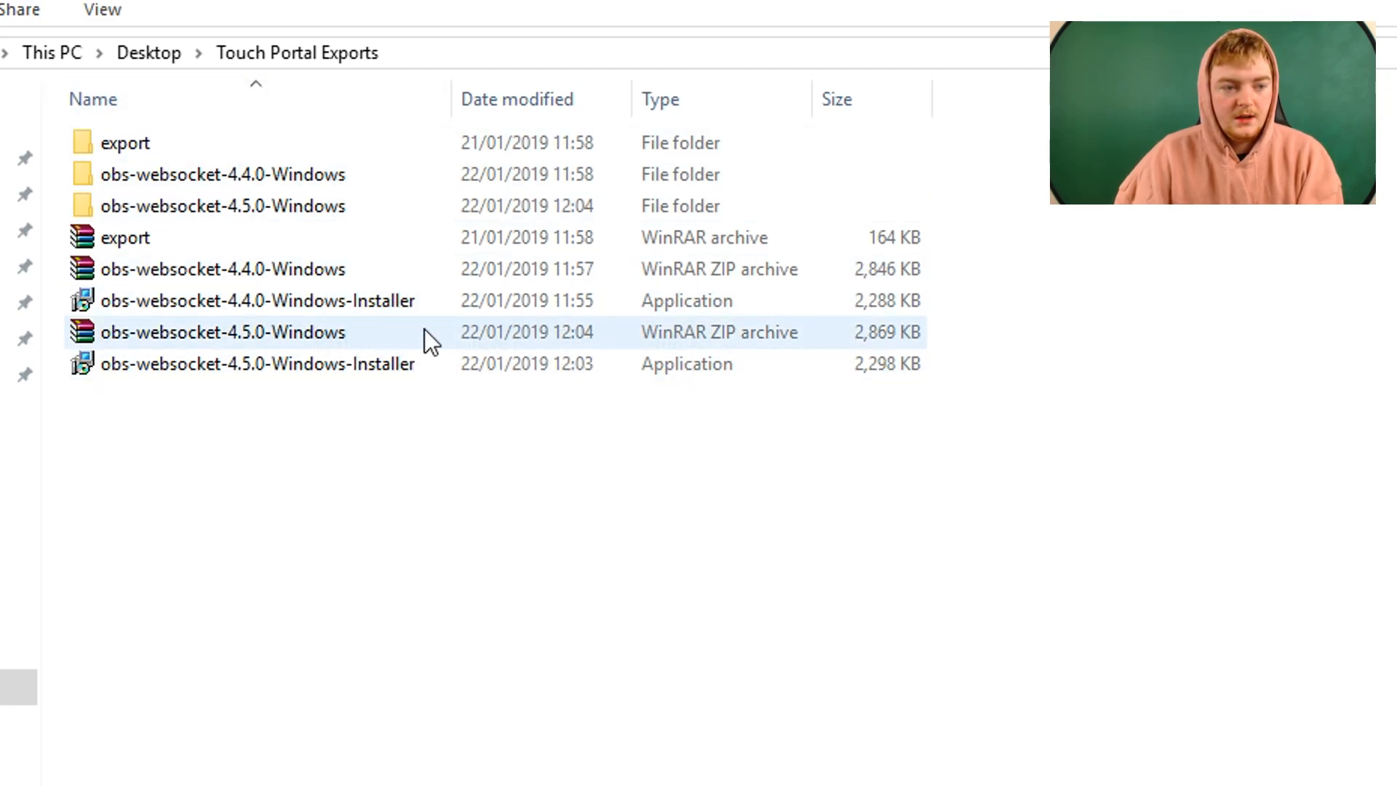
{"action": "double_click", "coordinate": [223, 206]}
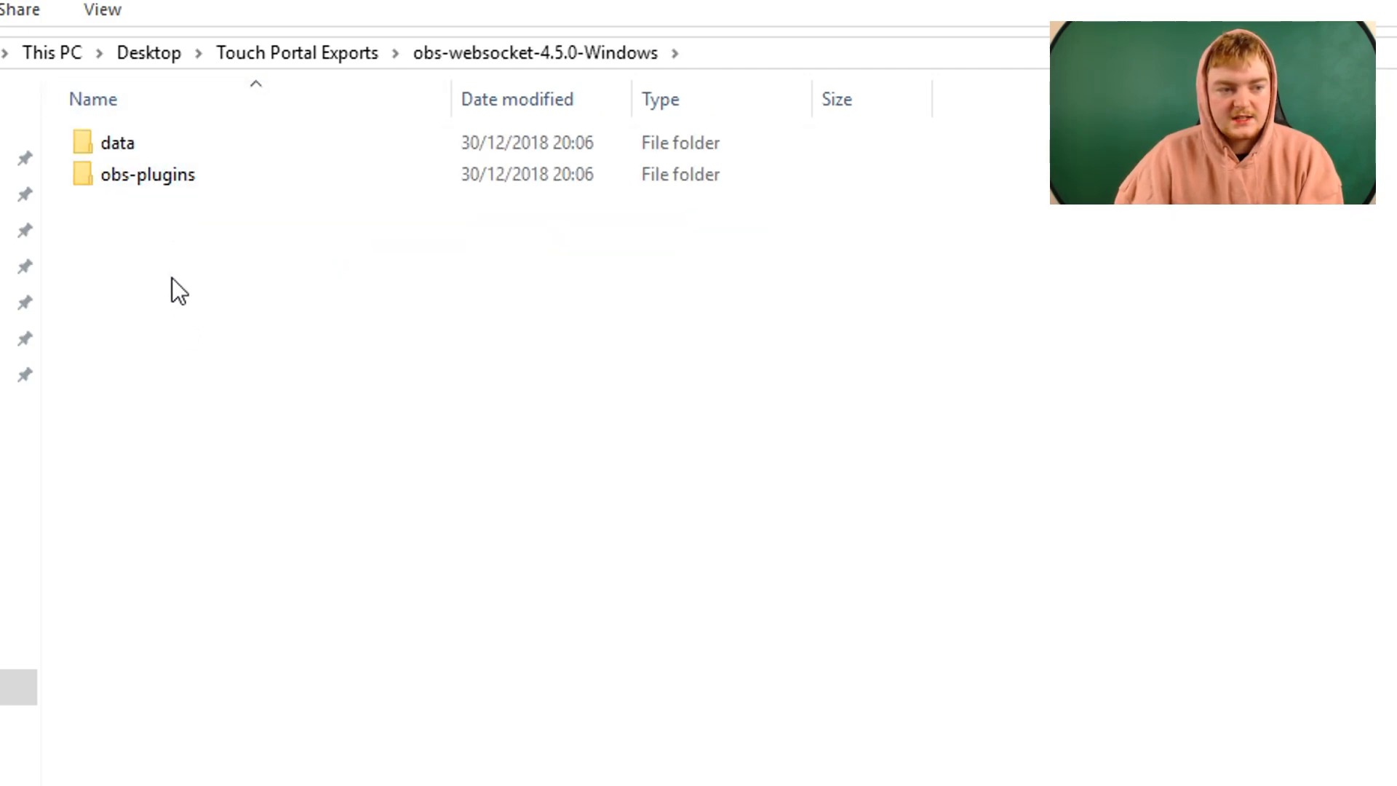
{"action": "right_click", "coordinate": [147, 174]}
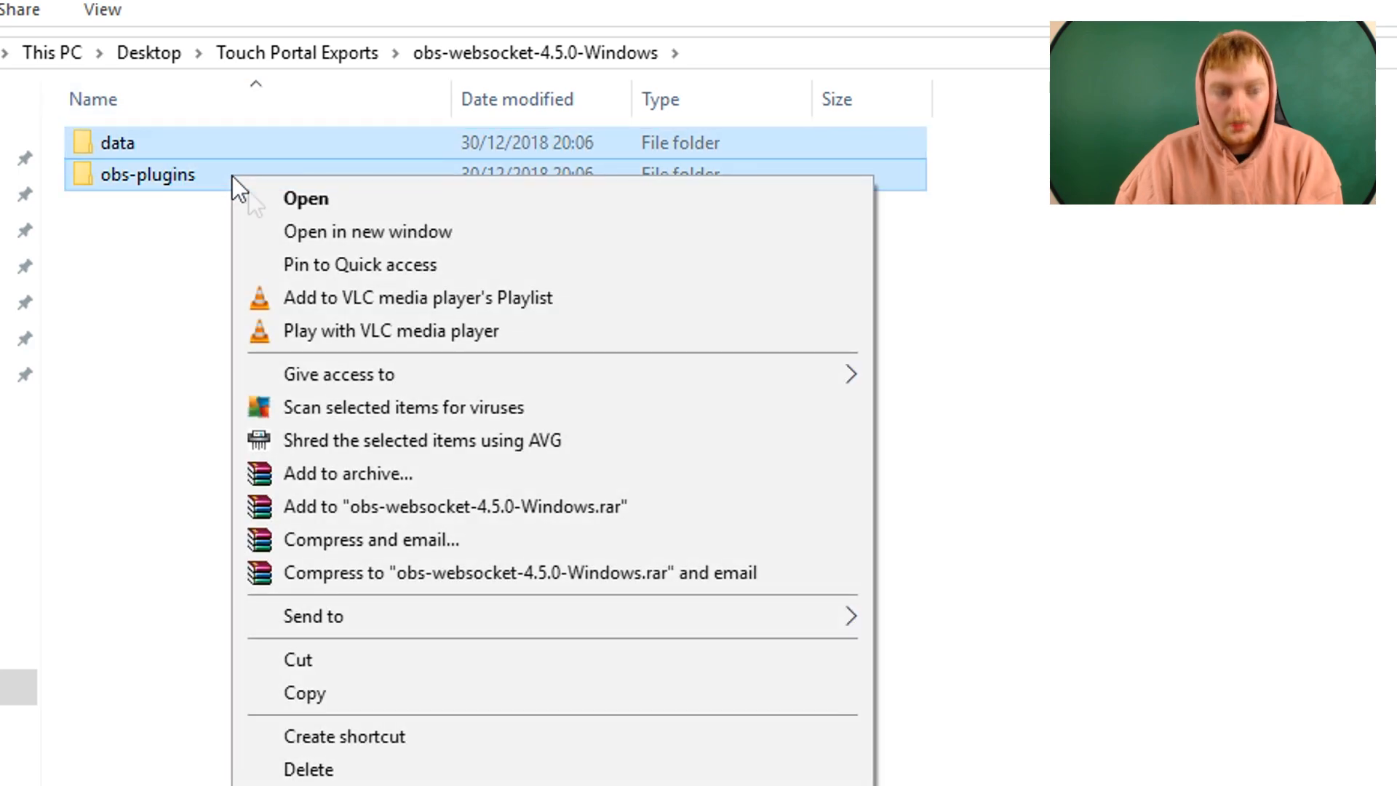
{"action": "left_click", "coordinate": [1117, 662]}
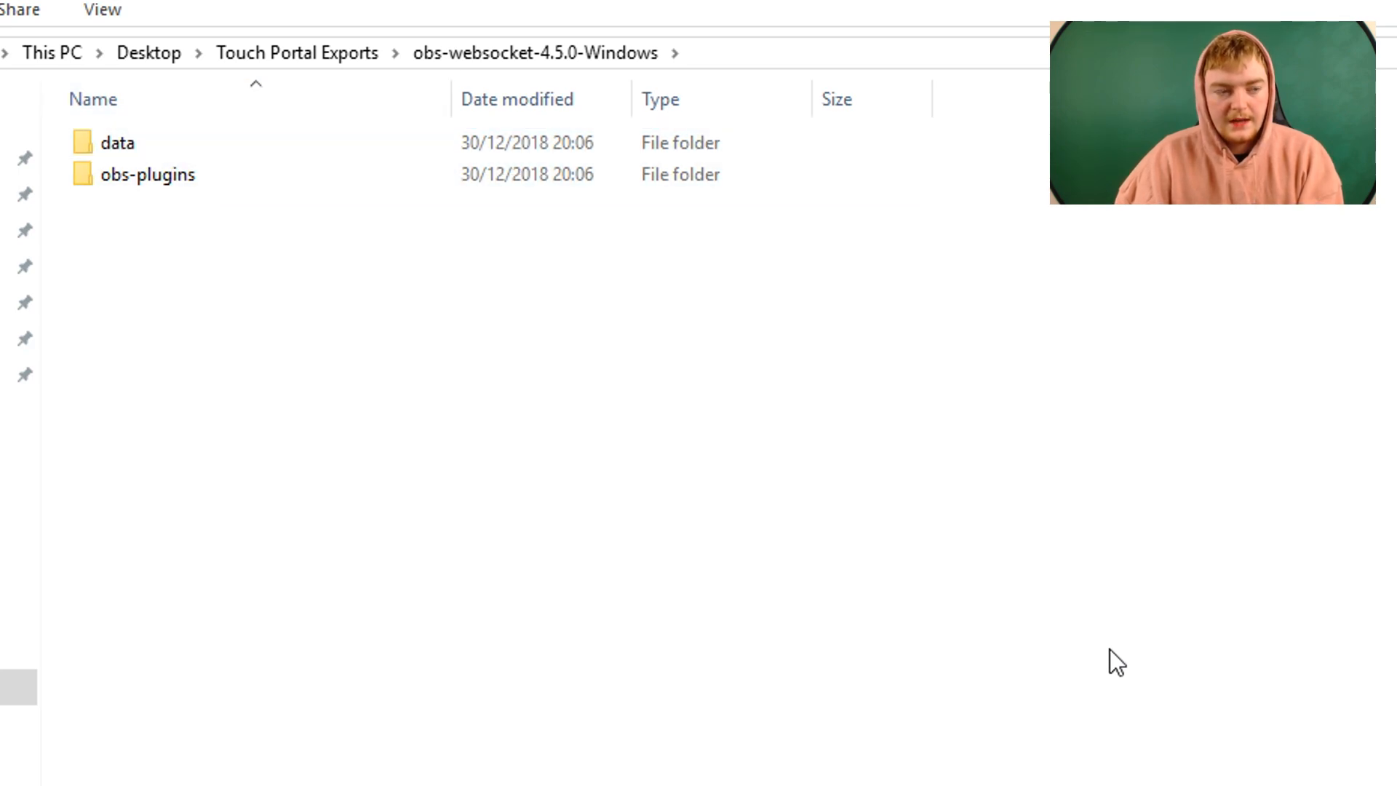
{"action": "mouse_move", "coordinate": [516, 262]}
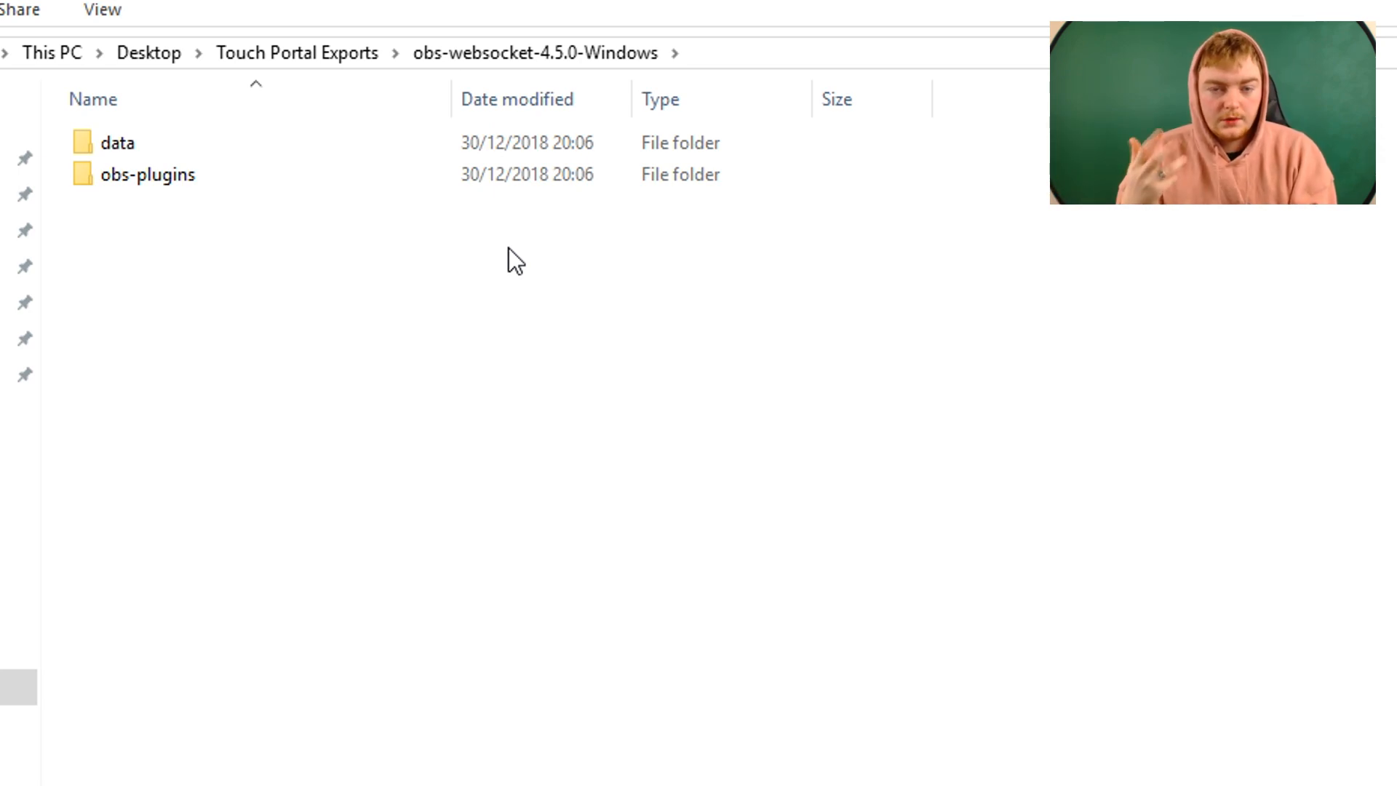
{"action": "mouse_move", "coordinate": [321, 642]}
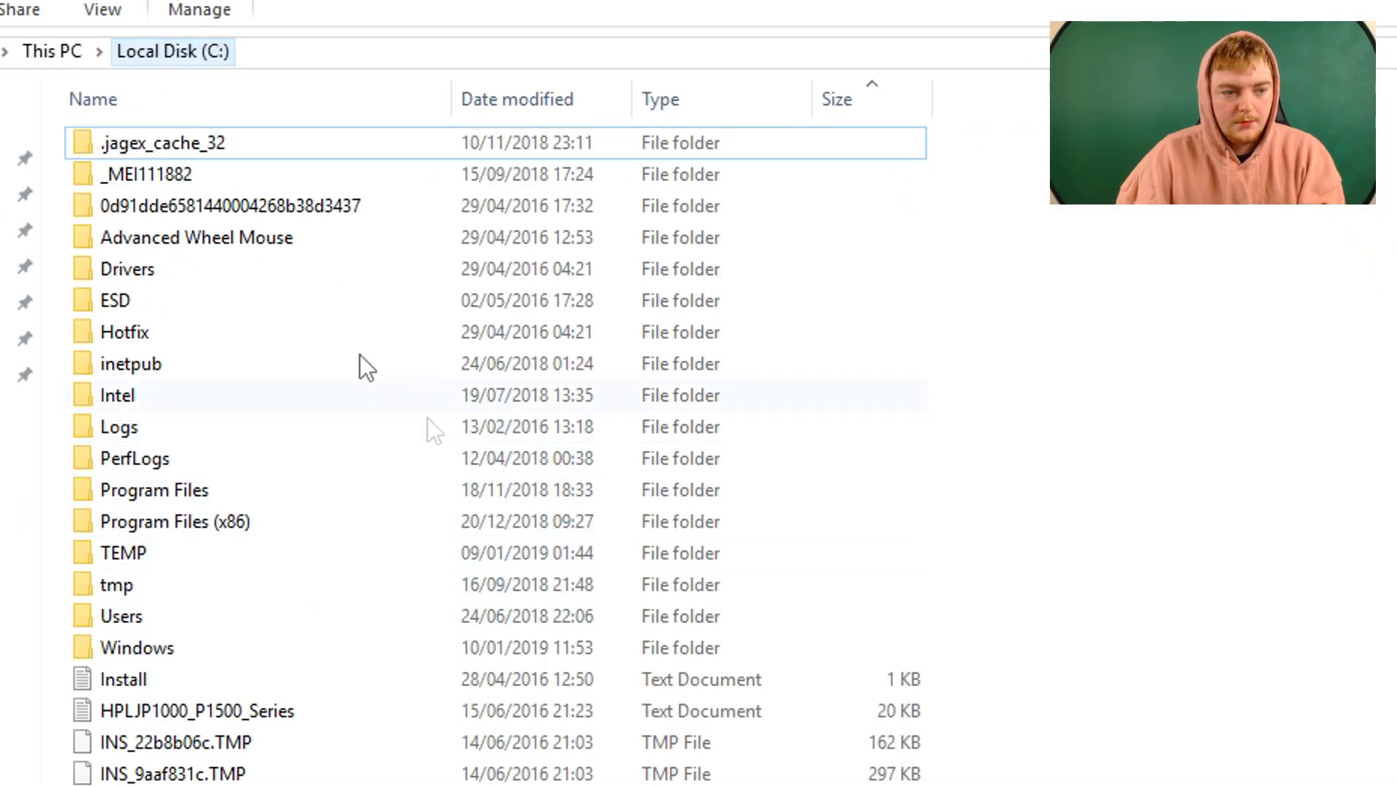
Step: Paste the data and obs-plugins folders into C:\Program Files\obs-studio
{"action": "left_click", "coordinate": [154, 490]}
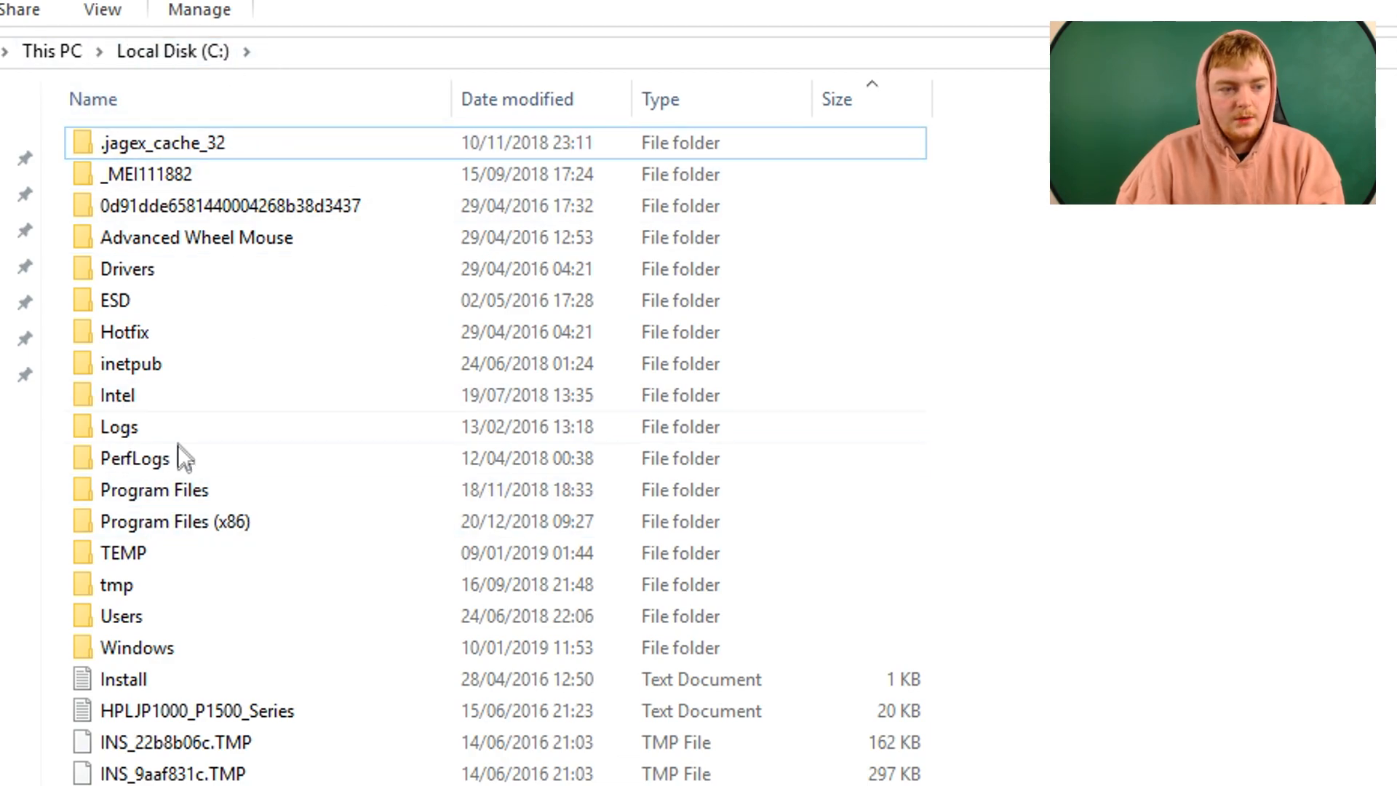
{"action": "double_click", "coordinate": [155, 489]}
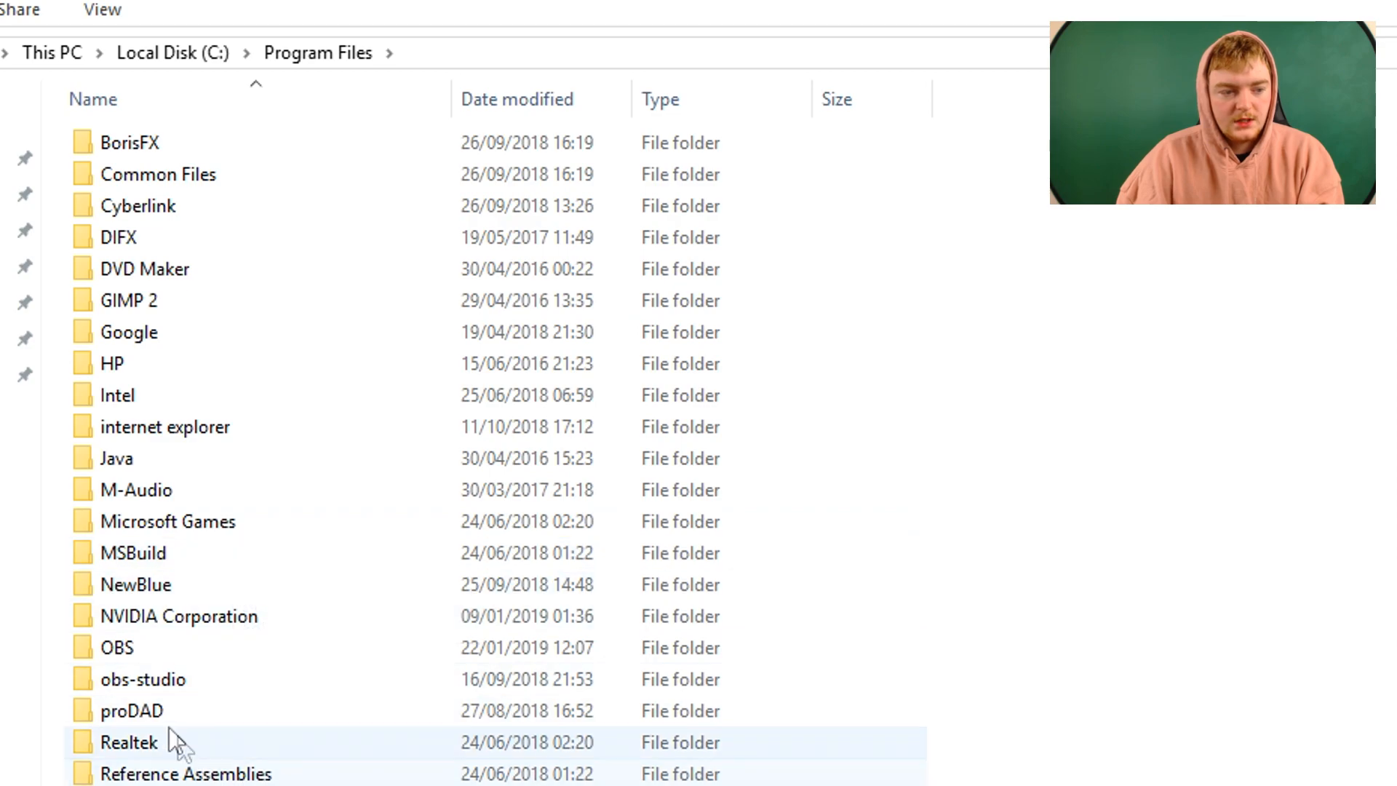
{"action": "left_click", "coordinate": [116, 647]}
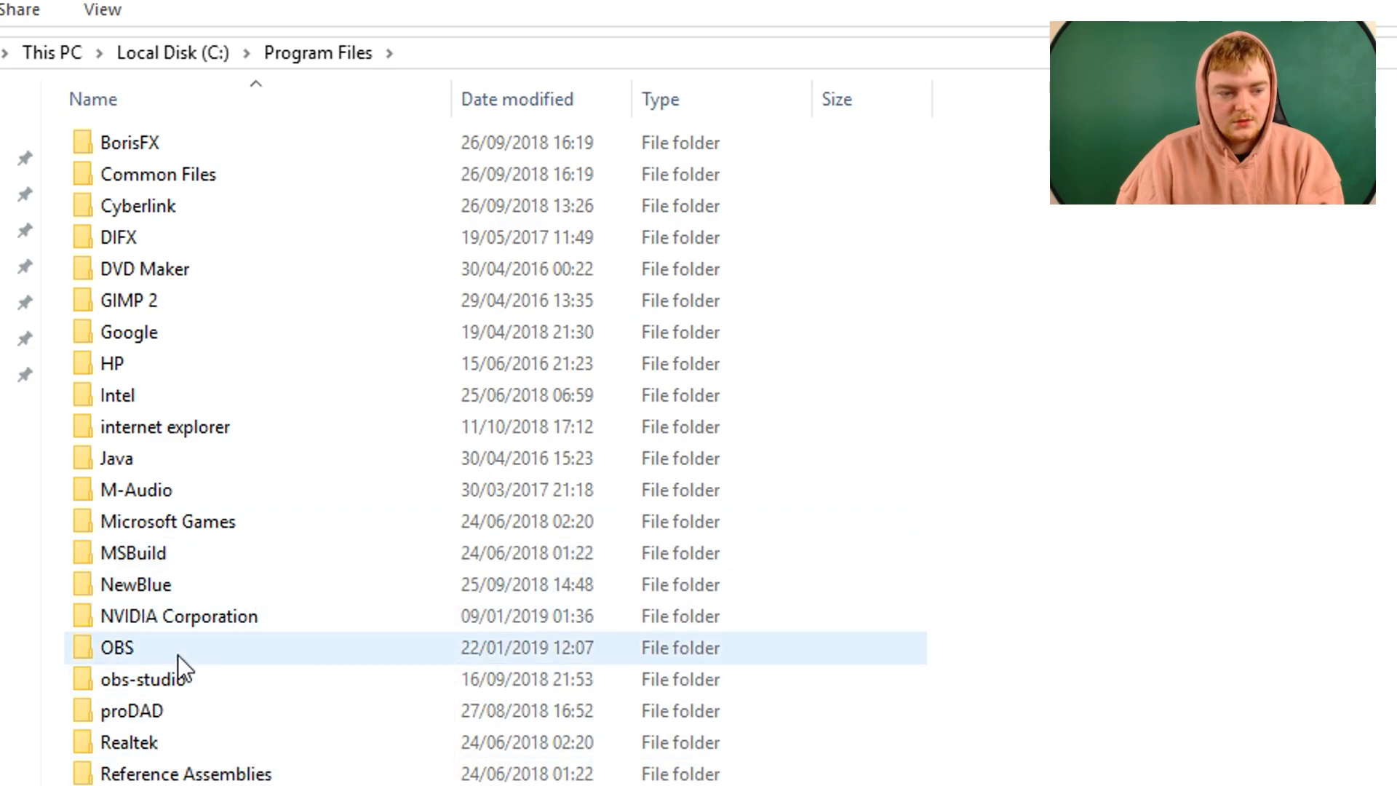
{"action": "double_click", "coordinate": [143, 679]}
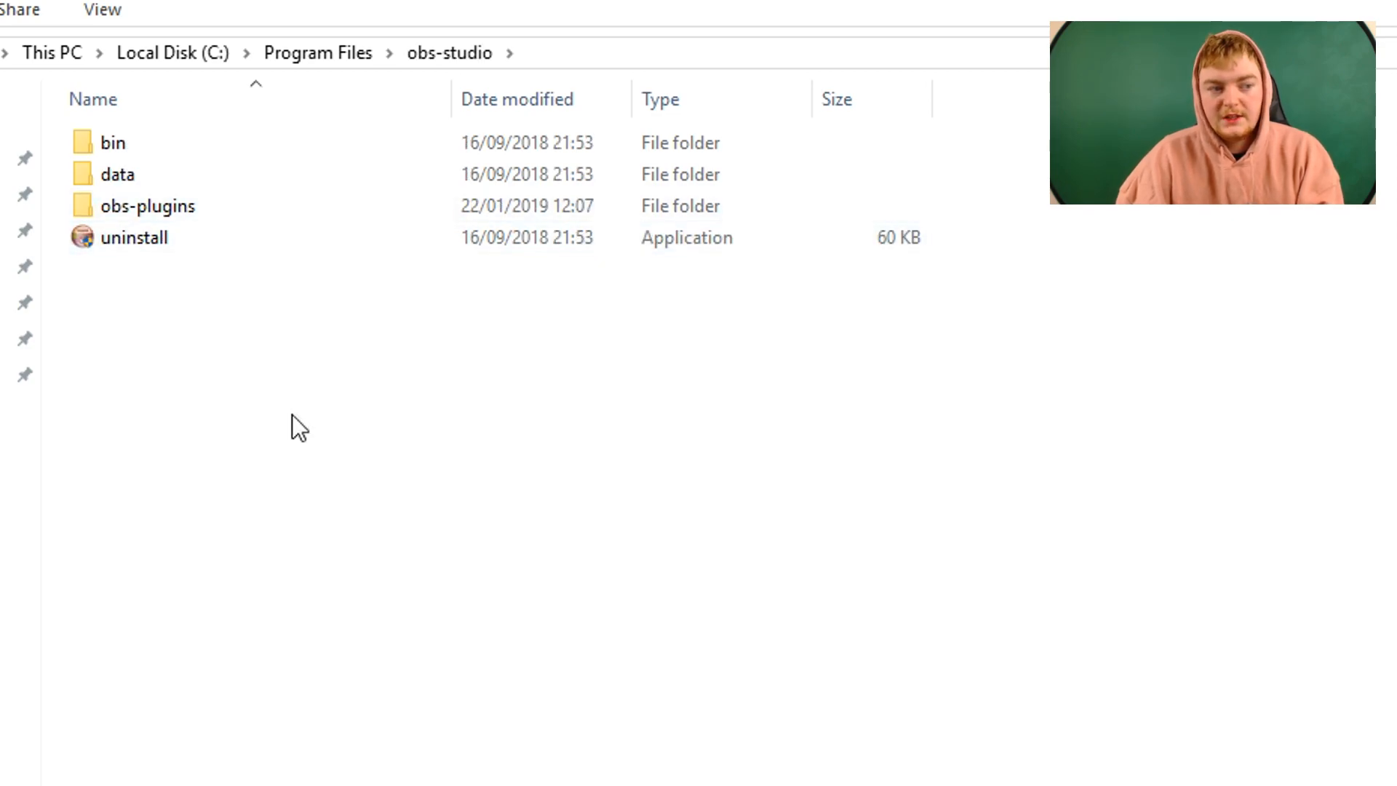
{"action": "right_click", "coordinate": [298, 426]}
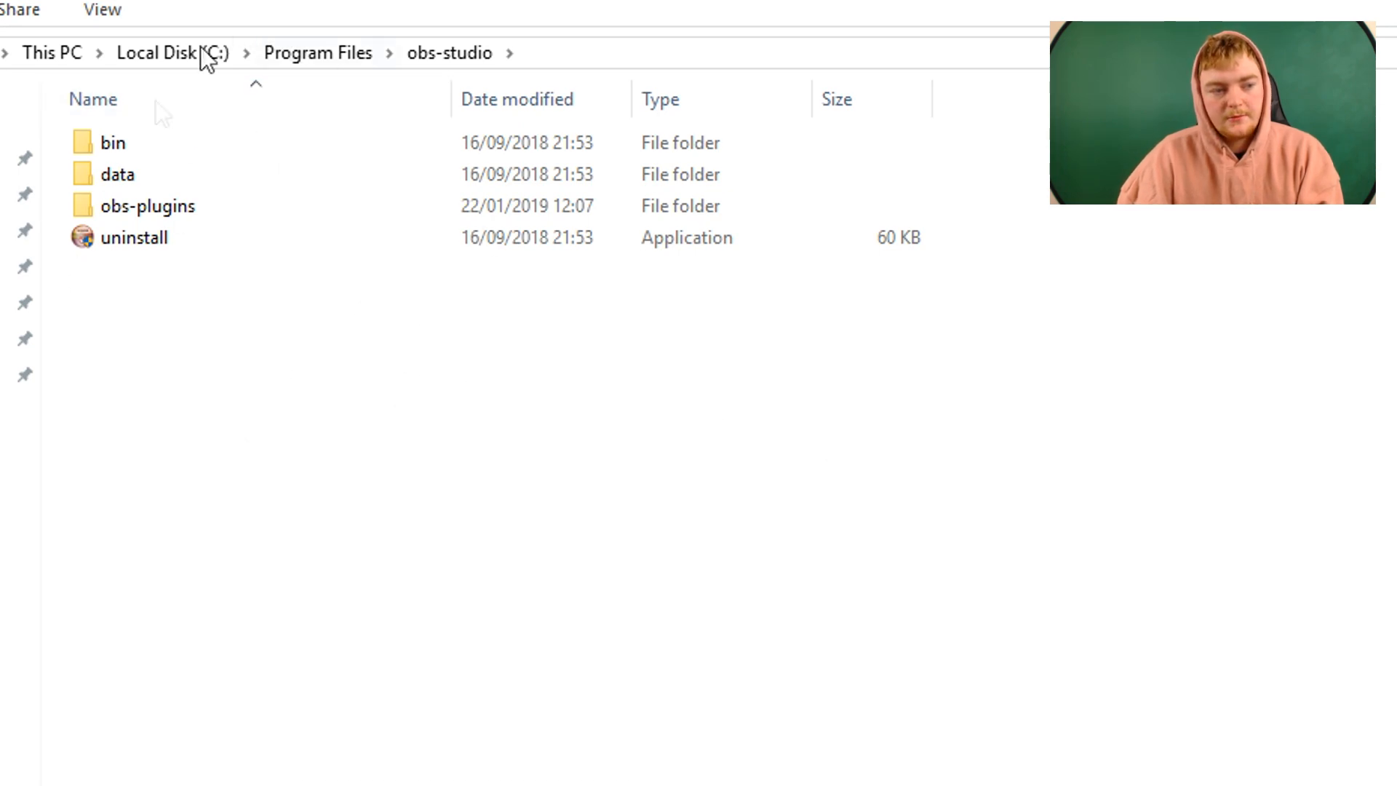
{"action": "mouse_move", "coordinate": [608, 341]}
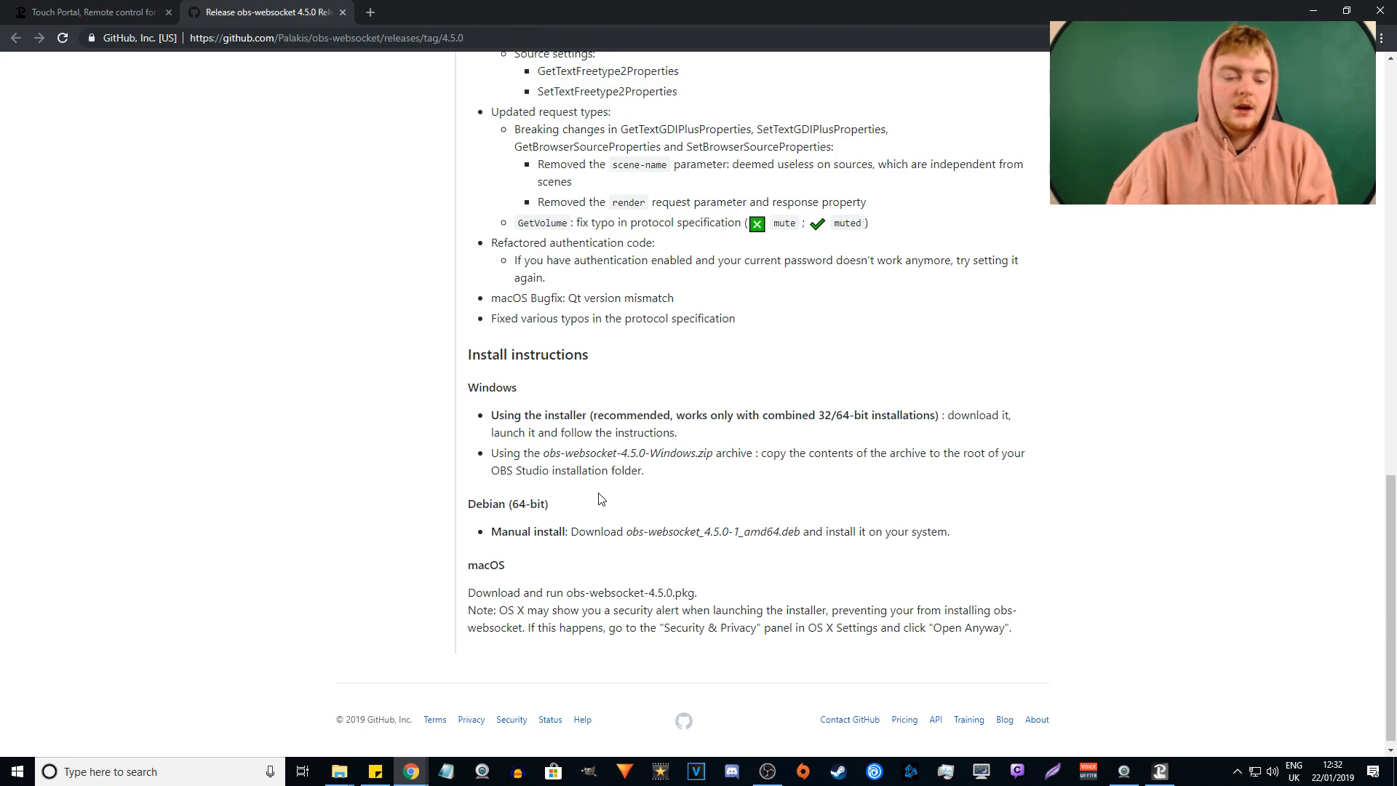
{"action": "mouse_move", "coordinate": [519, 485]}
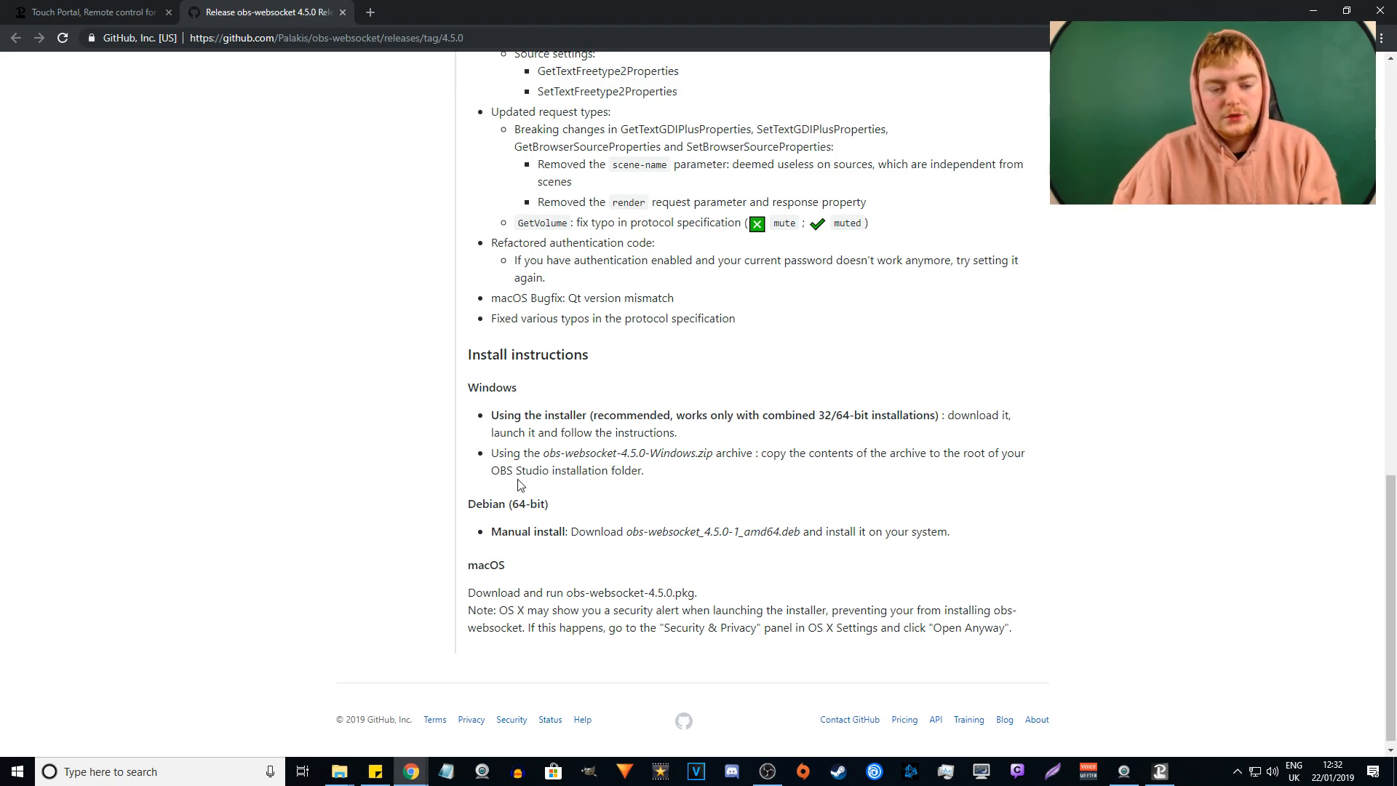
{"action": "mouse_move", "coordinate": [700, 465]}
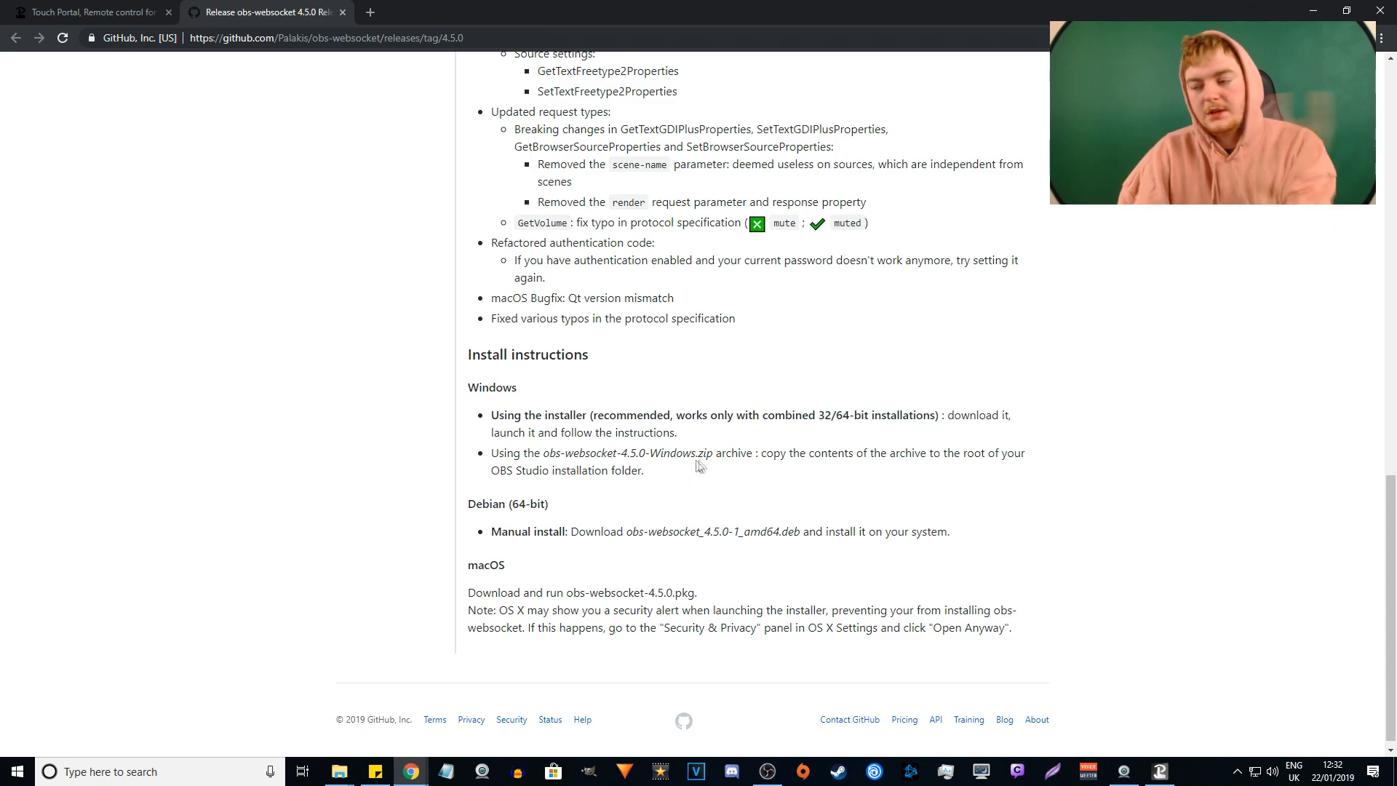
{"action": "mouse_move", "coordinate": [801, 315]}
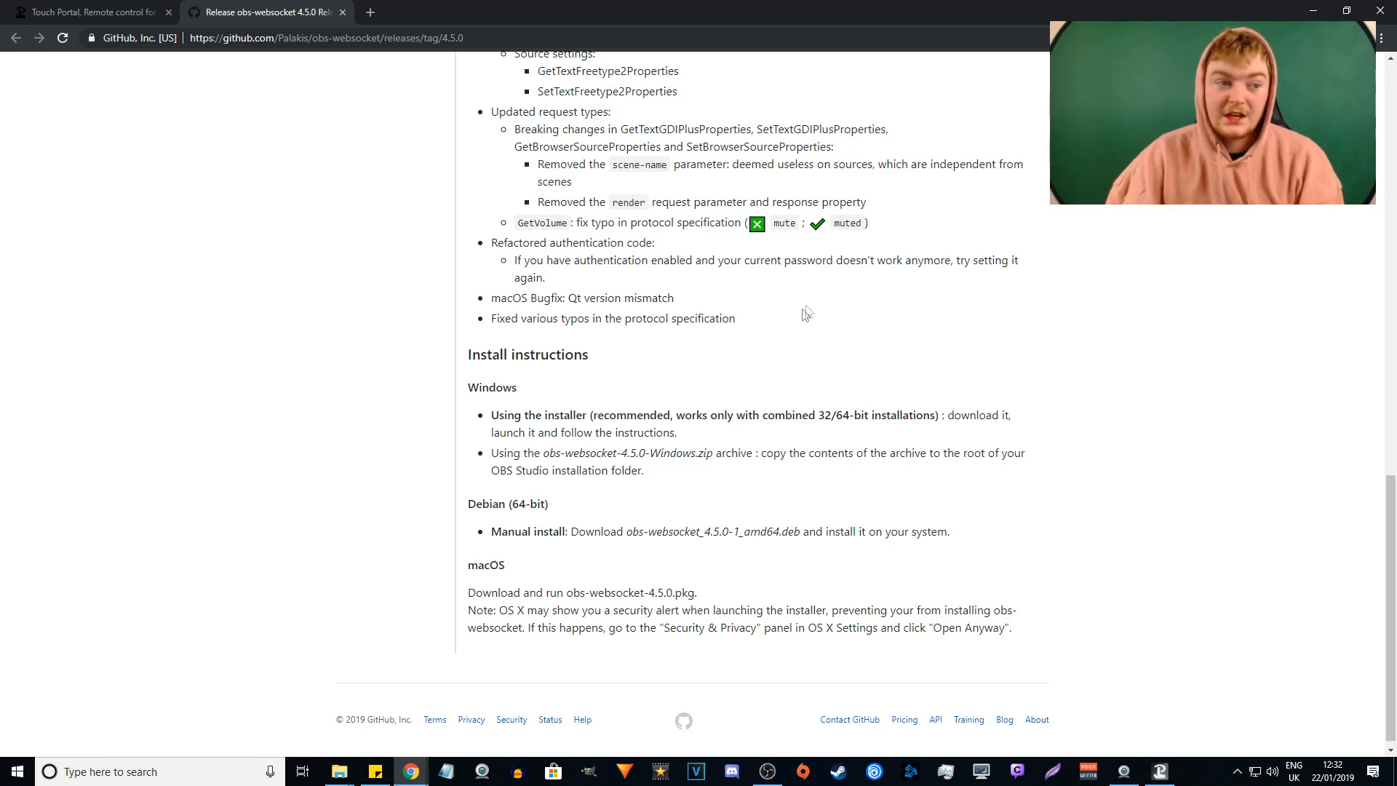
{"action": "left_click", "coordinate": [89, 12]}
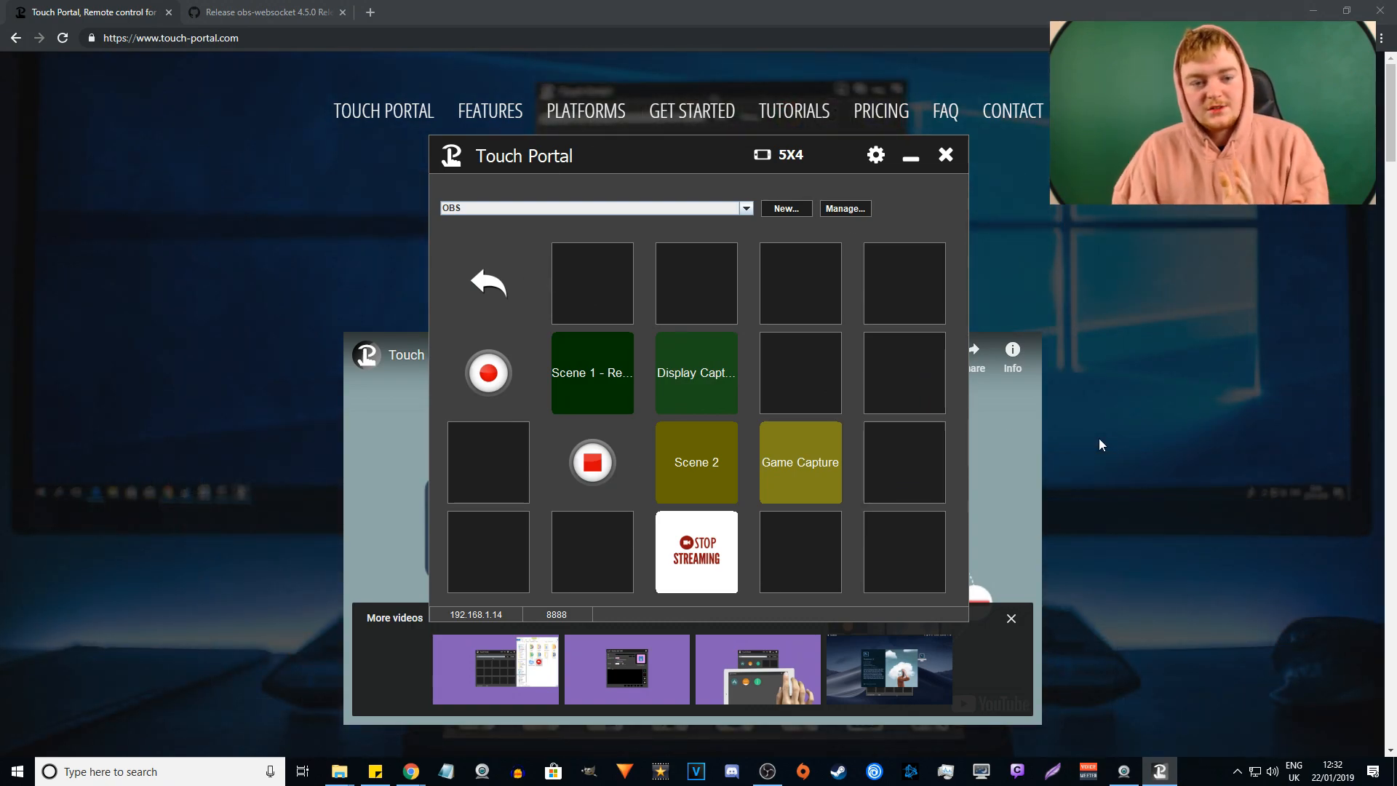
{"action": "left_click", "coordinate": [745, 207]}
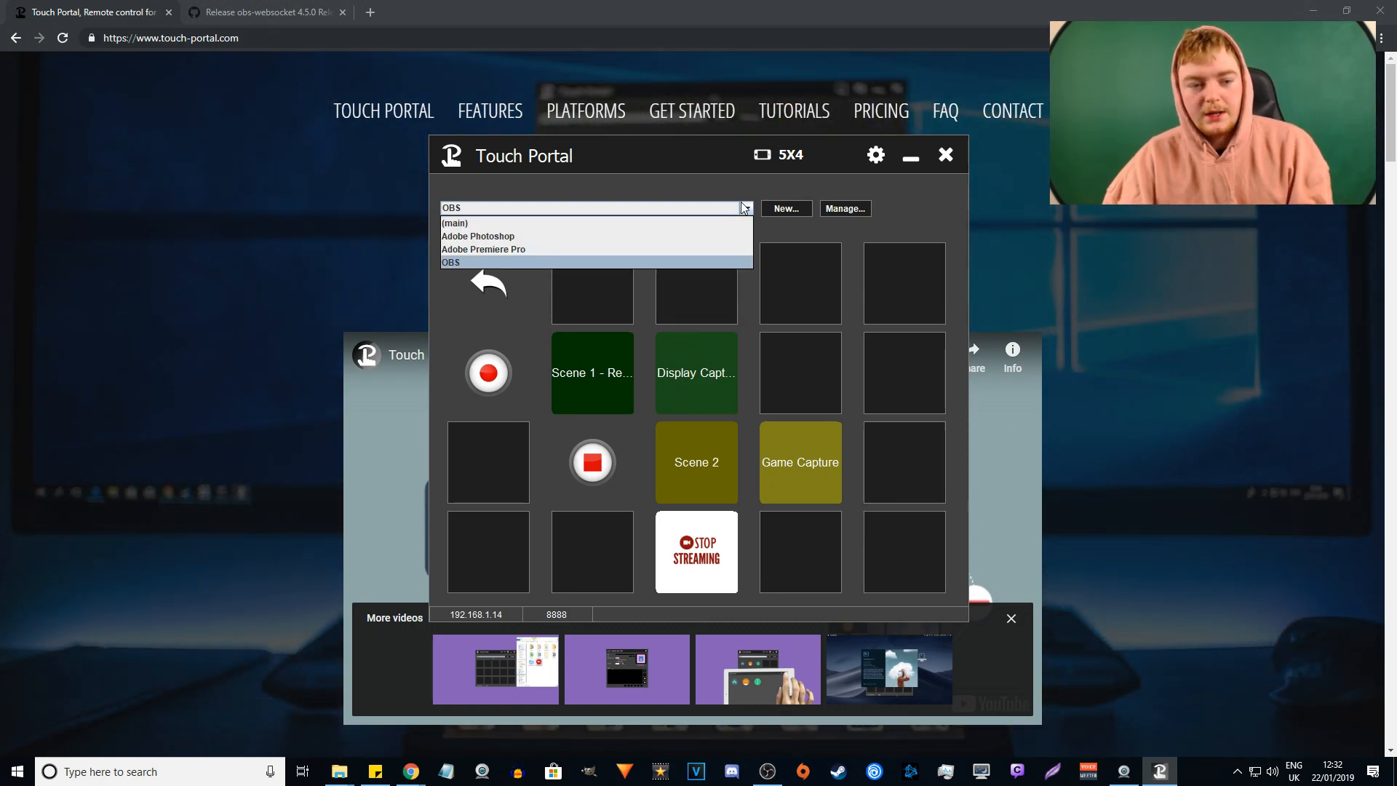
{"action": "left_click", "coordinate": [477, 236]}
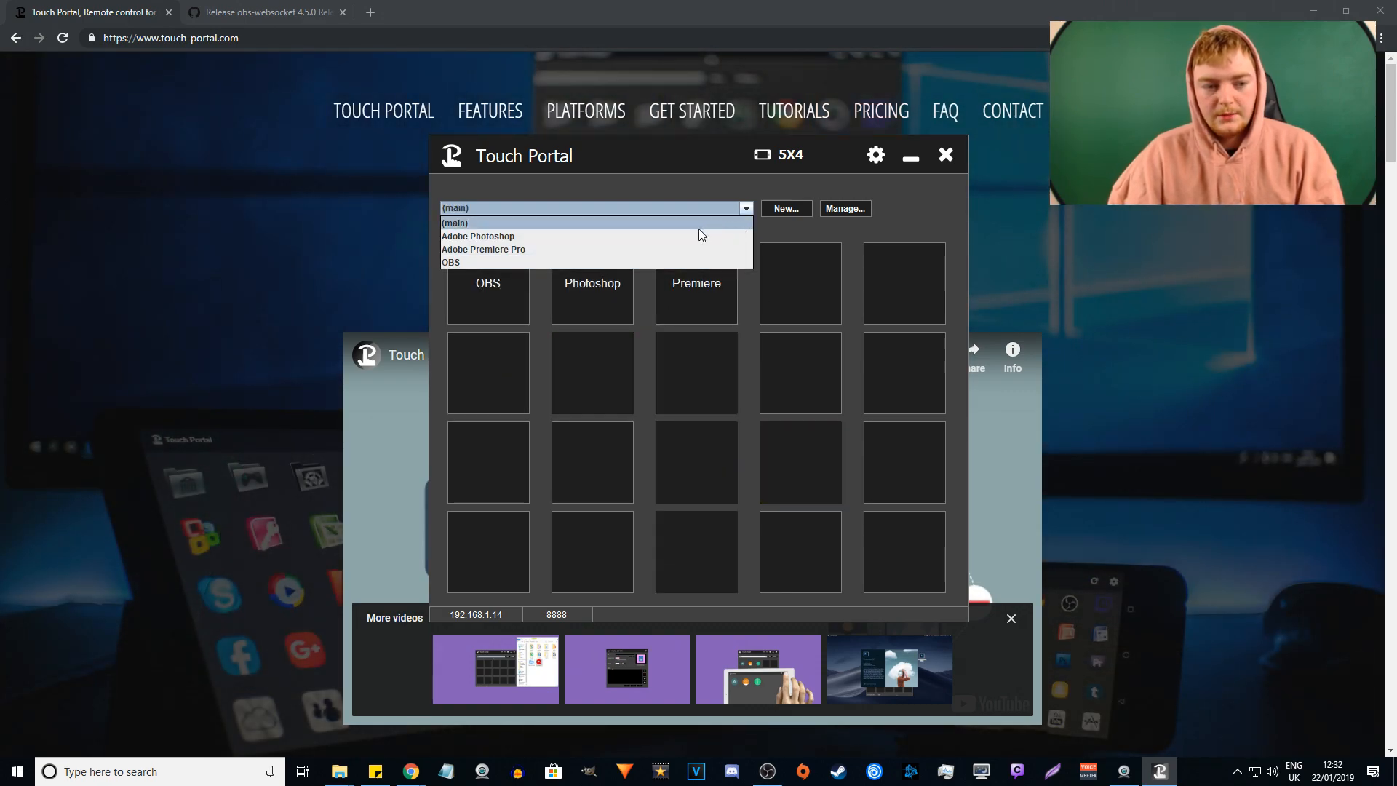
{"action": "left_click", "coordinate": [483, 249]}
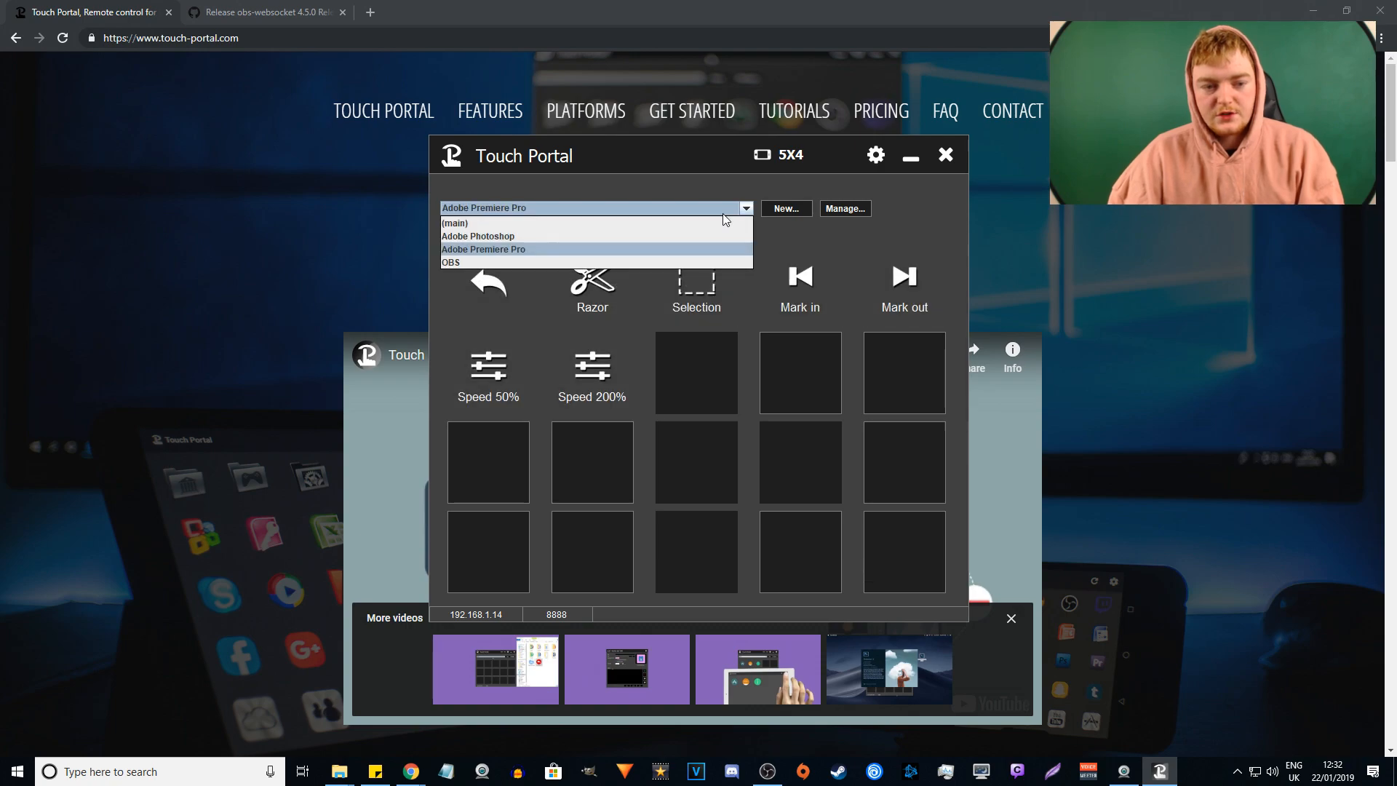
{"action": "left_click", "coordinate": [451, 262]}
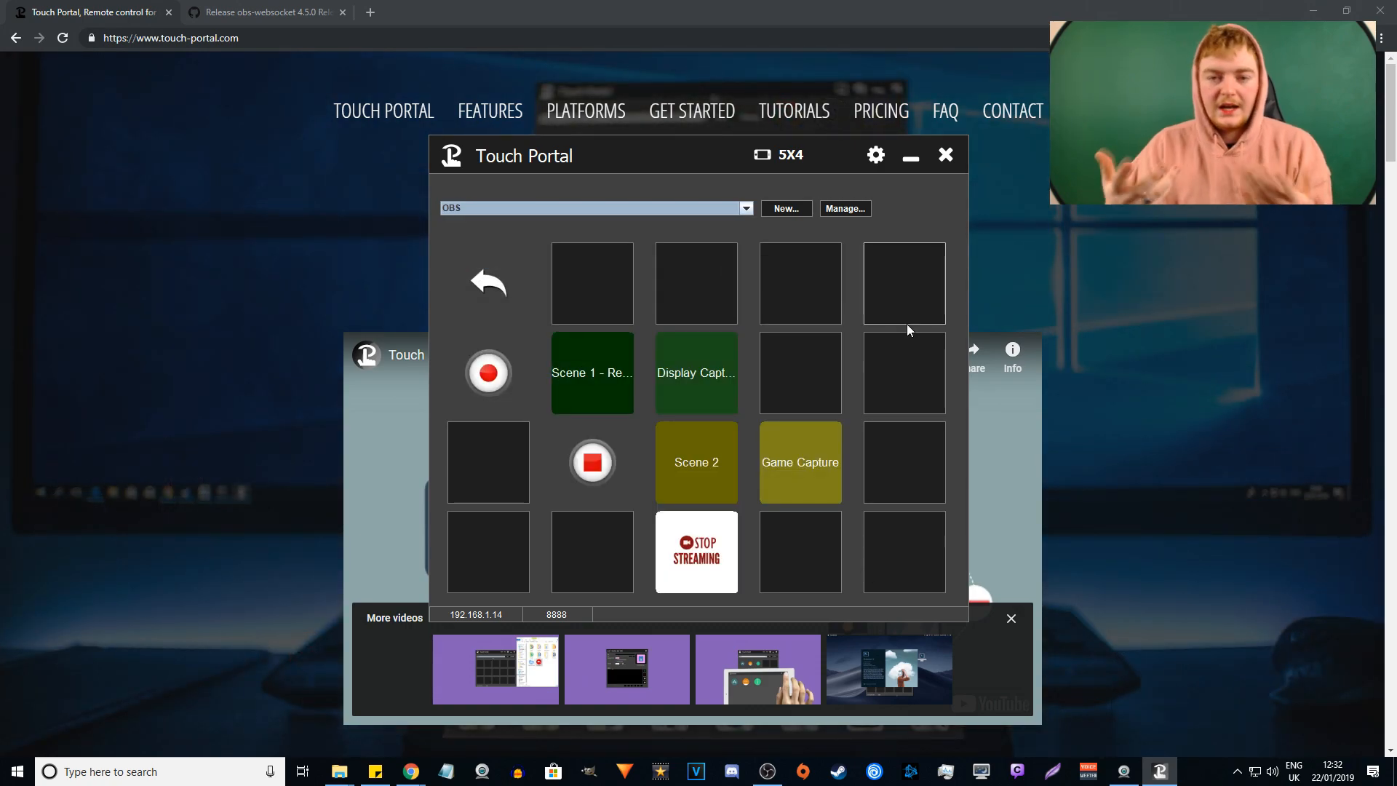